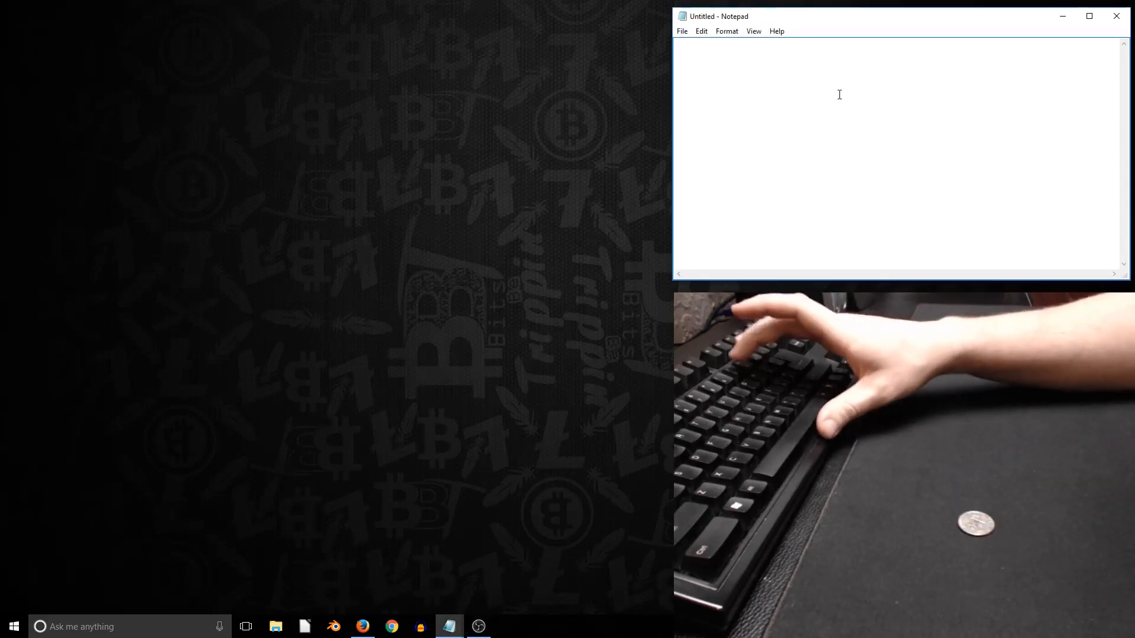
# Step: Clear the test digits from Notepad, compute 64 in Calculator, then minimize it
pyautogui.write('10')
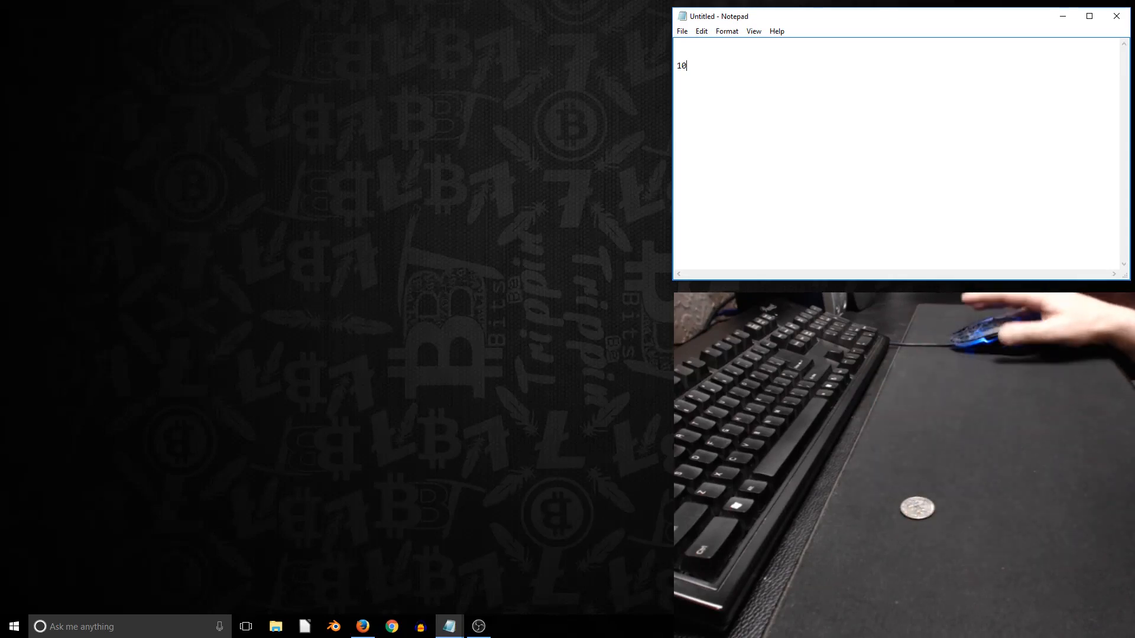
pyautogui.moveTo(664, 120)
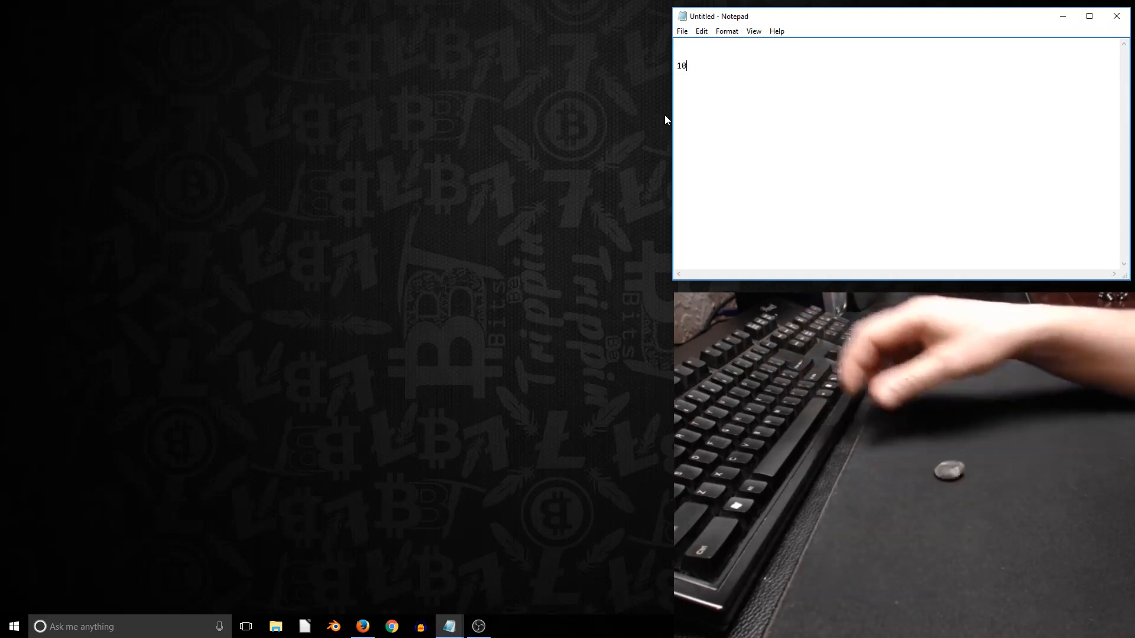
pyautogui.press('Ctrl+a')
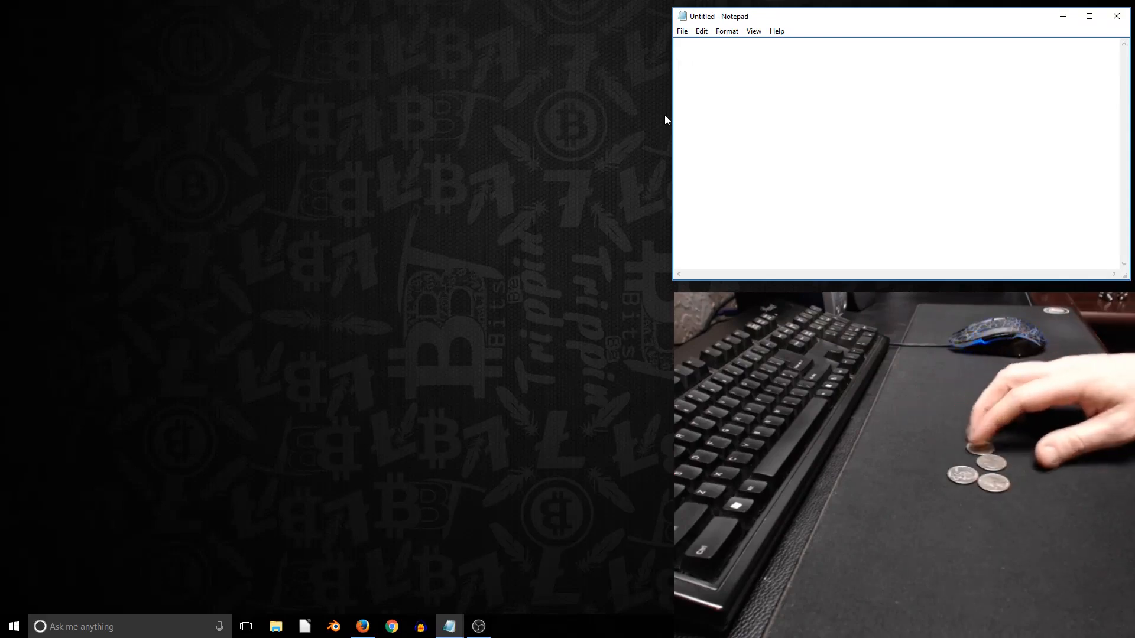
pyautogui.moveTo(223, 415)
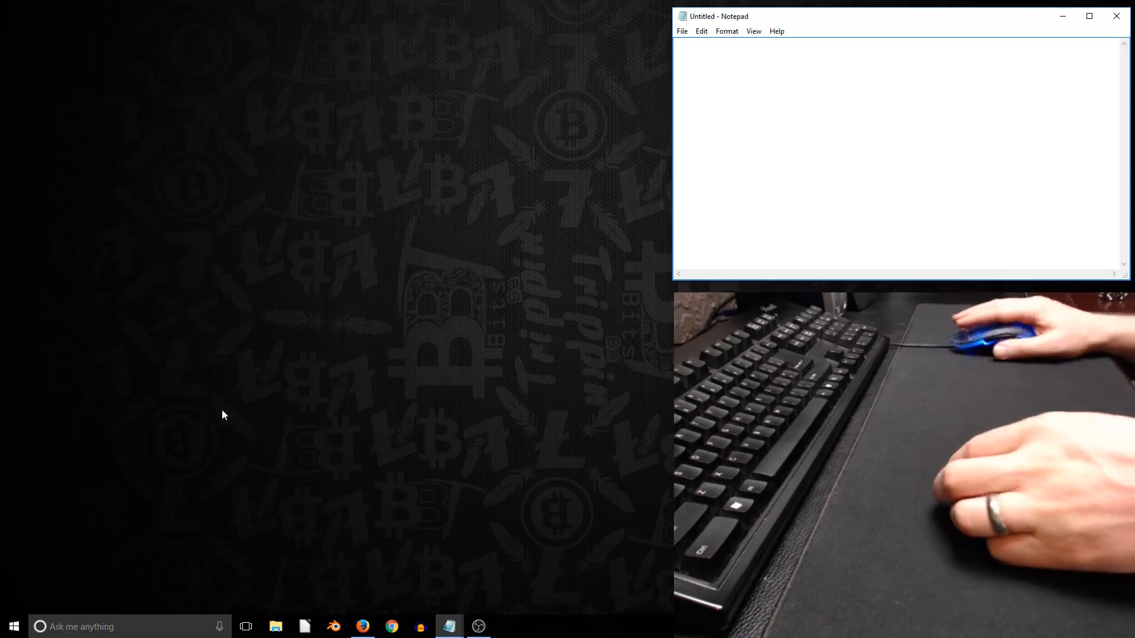
pyautogui.write('calc')
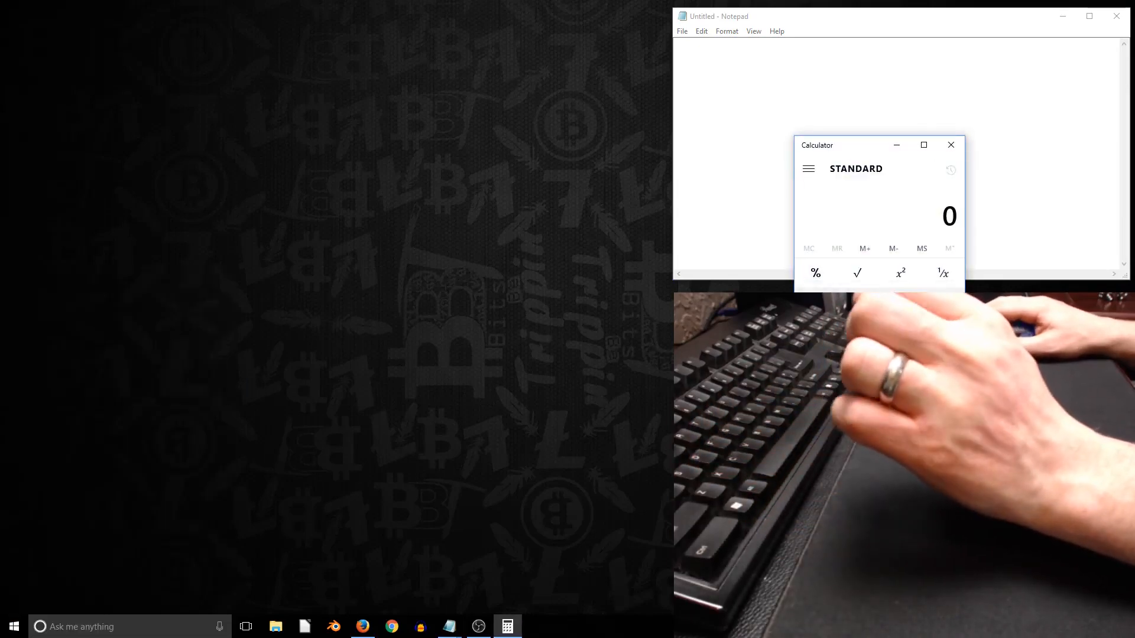
pyautogui.write('25')
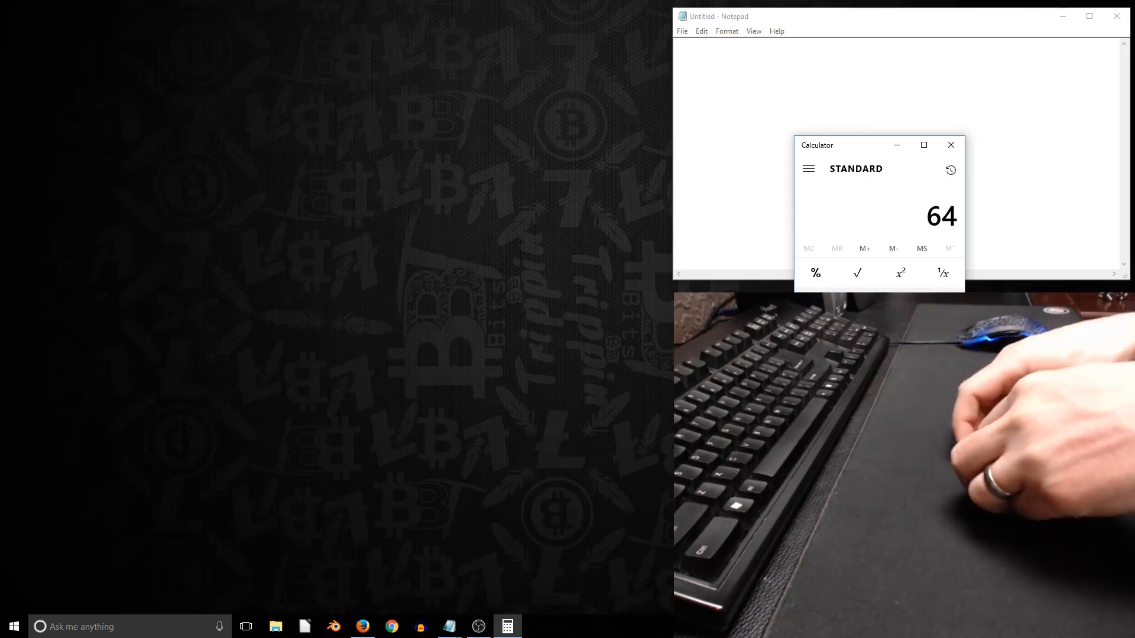
pyautogui.click(950, 145)
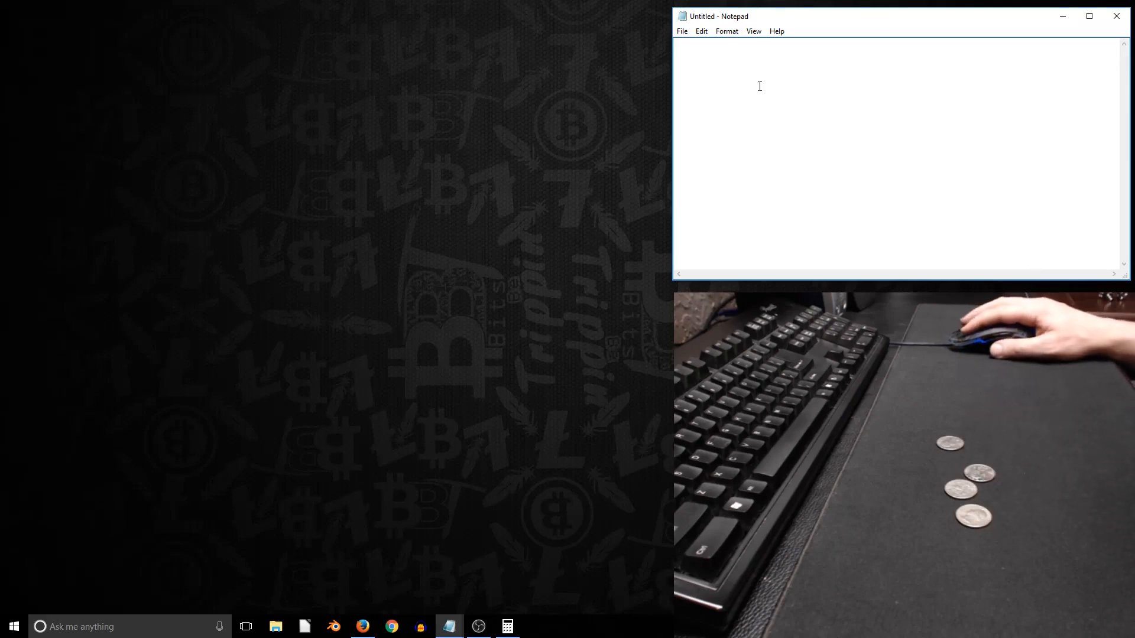
pyautogui.write('10')
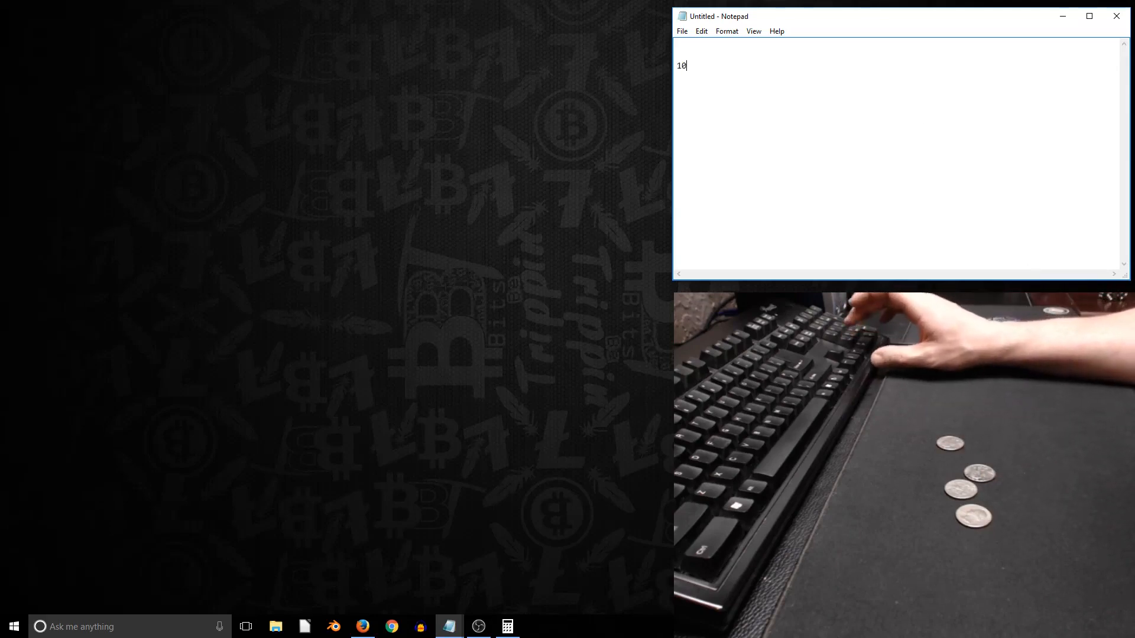
pyautogui.write('11')
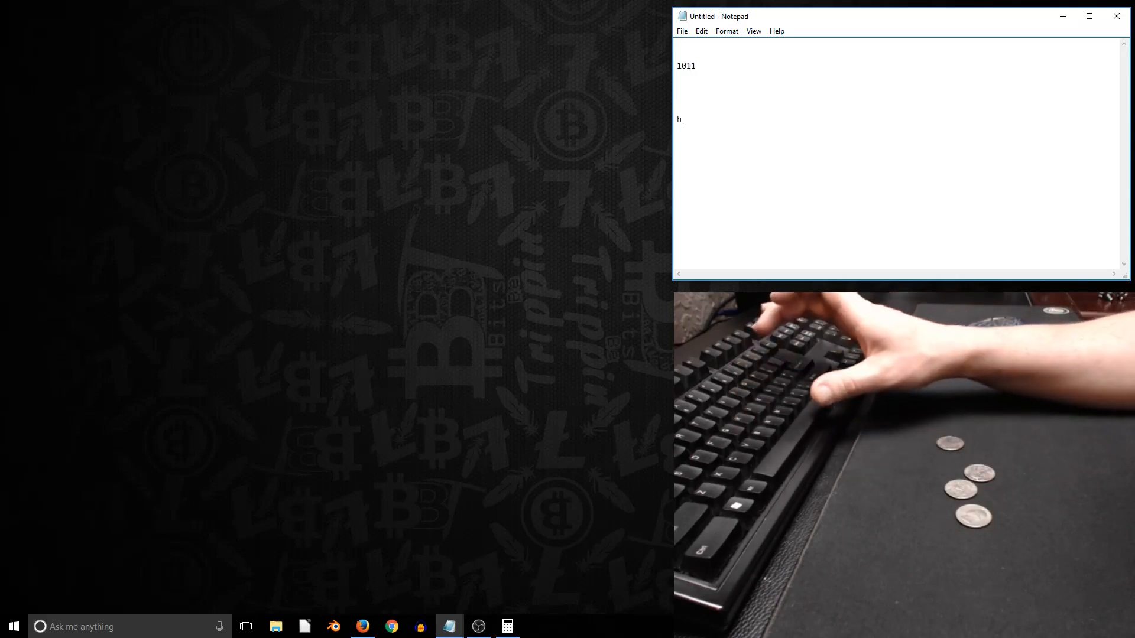
pyautogui.write('=1')
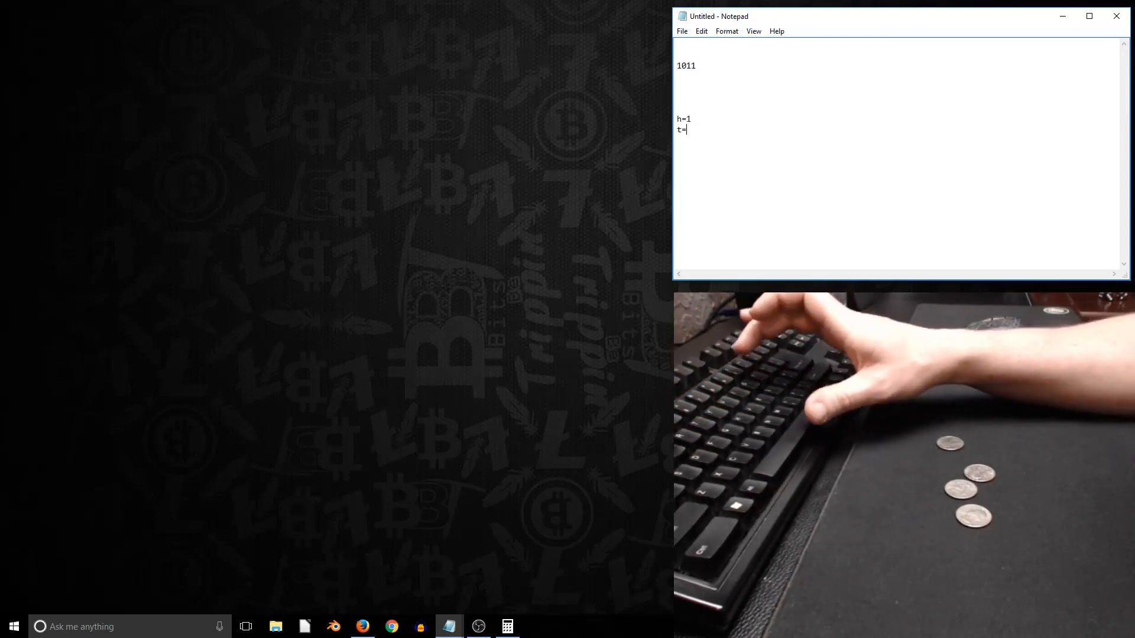
pyautogui.write('0')
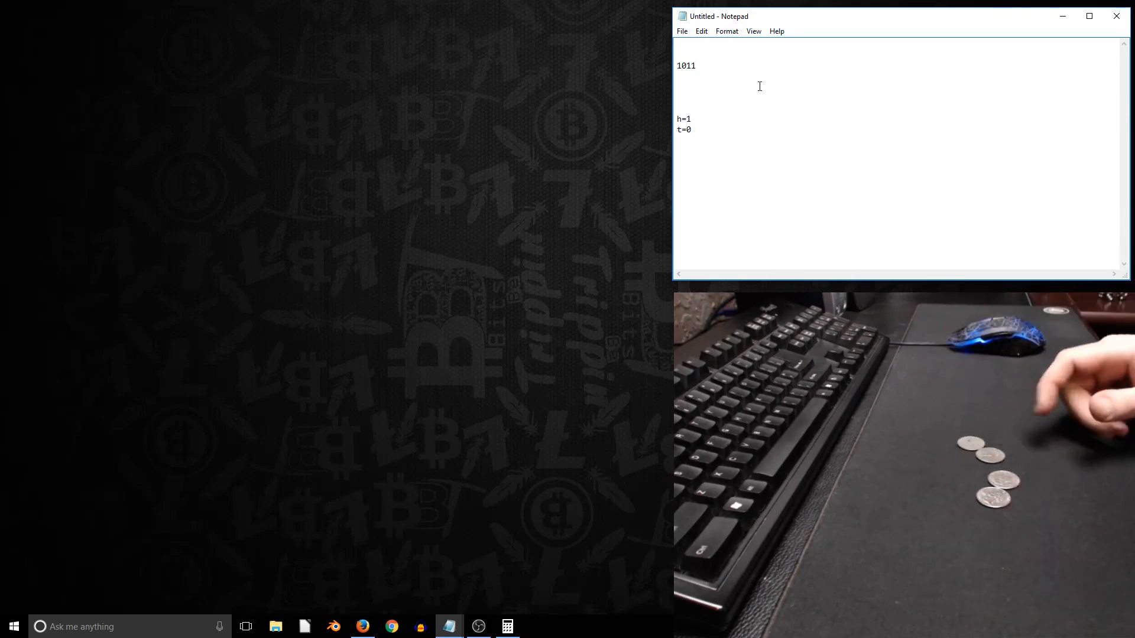
pyautogui.write('1')
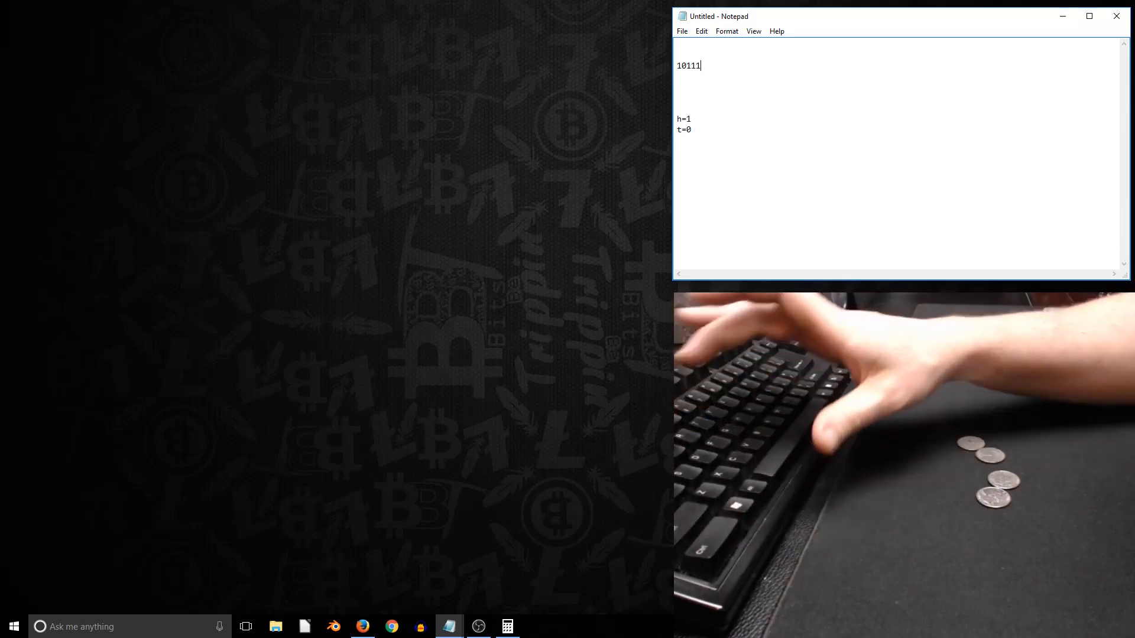
pyautogui.write('000')
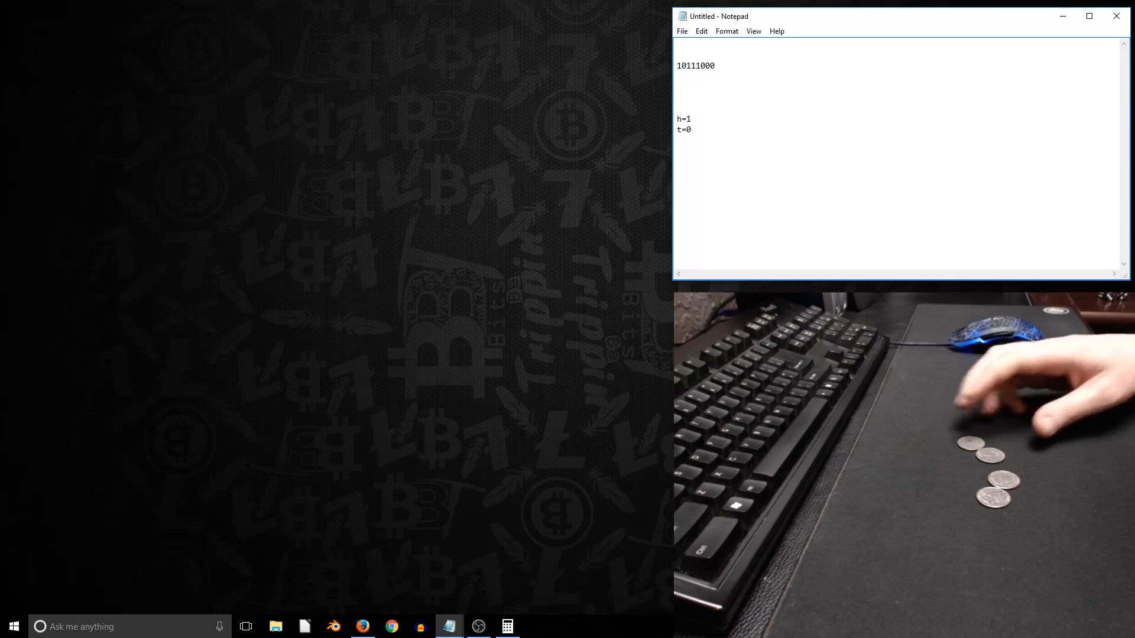
pyautogui.moveTo(1013, 405)
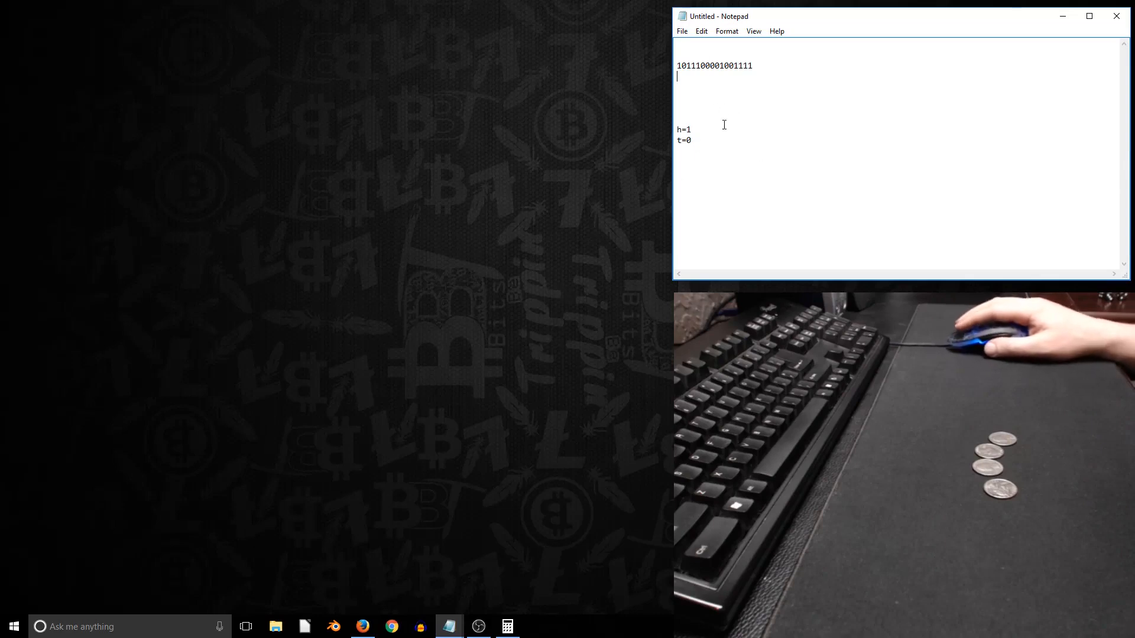
pyautogui.click(507, 627)
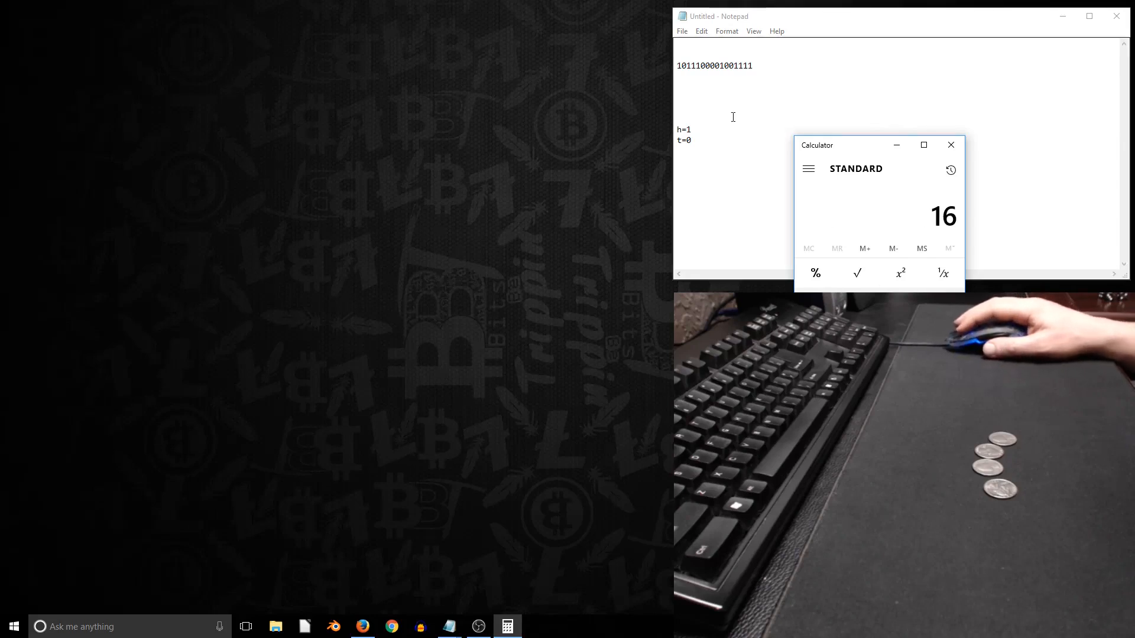
pyautogui.click(950, 145)
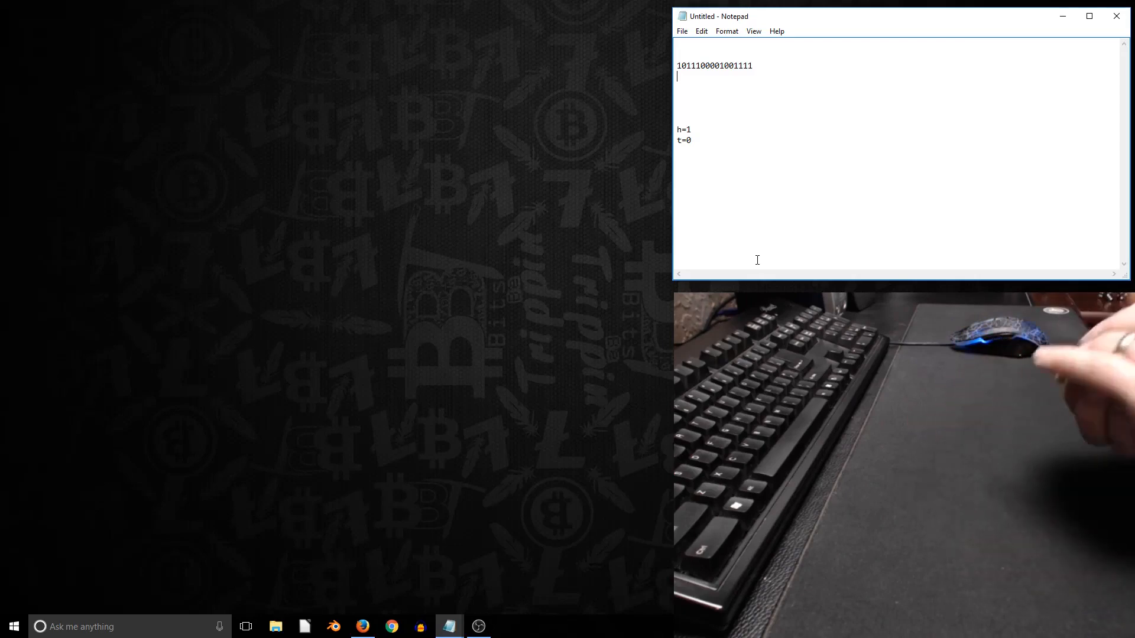
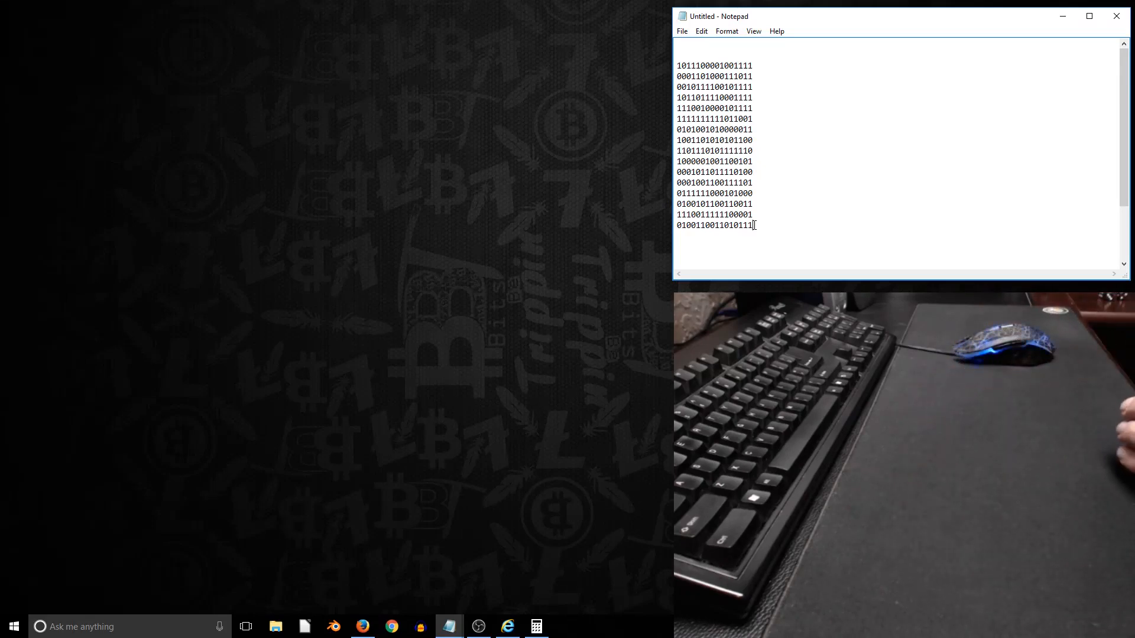
pyautogui.click(755, 98)
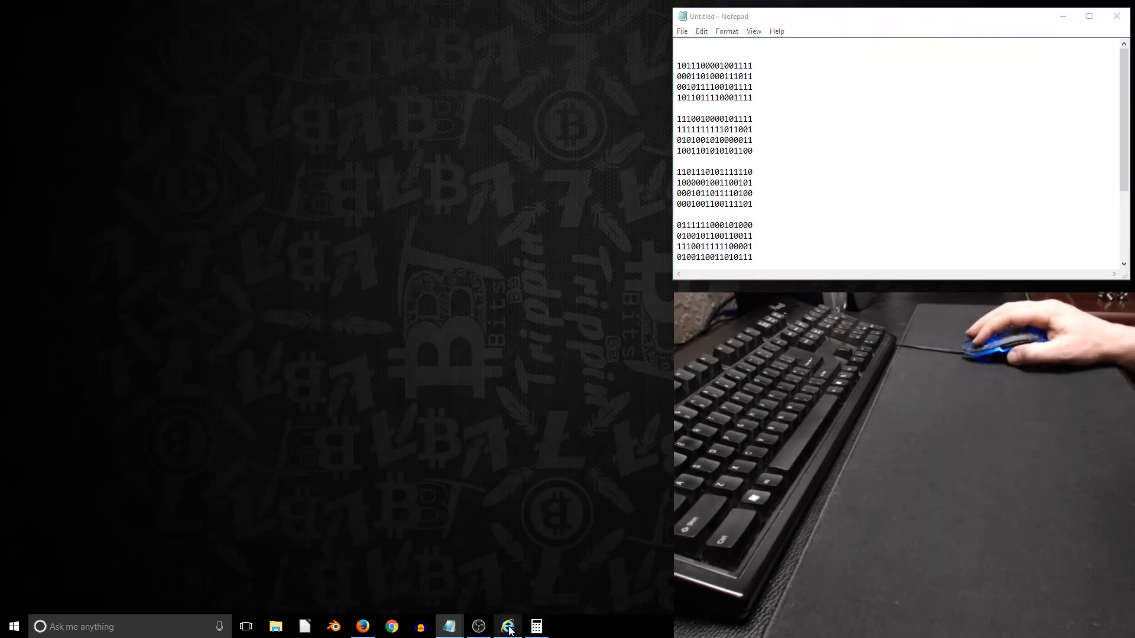
pyautogui.click(507, 627)
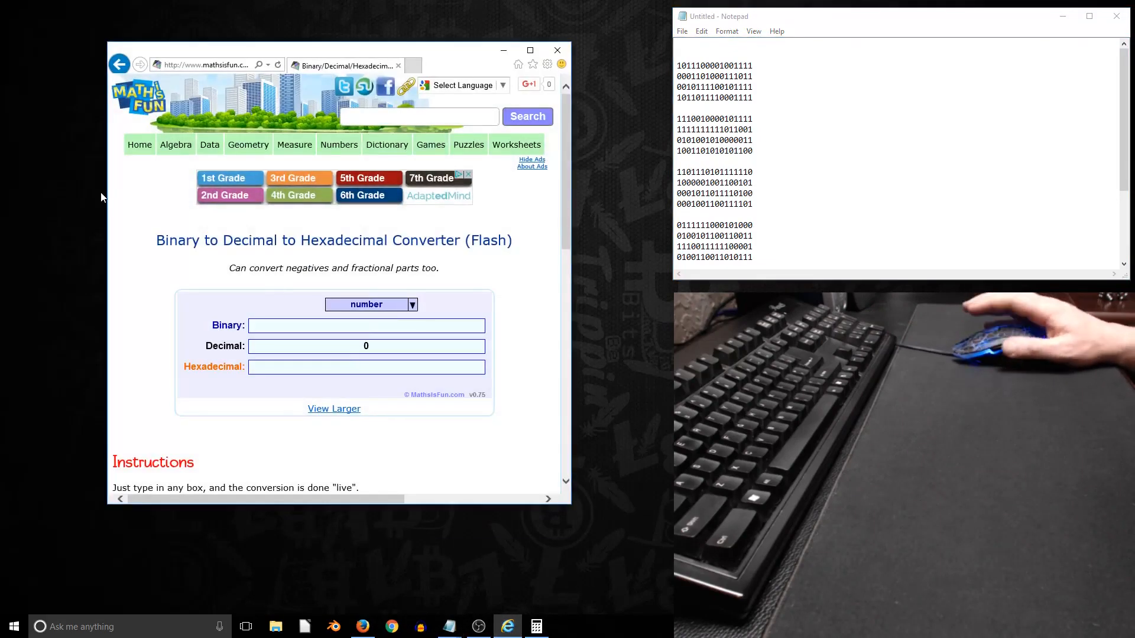
pyautogui.moveTo(225, 337)
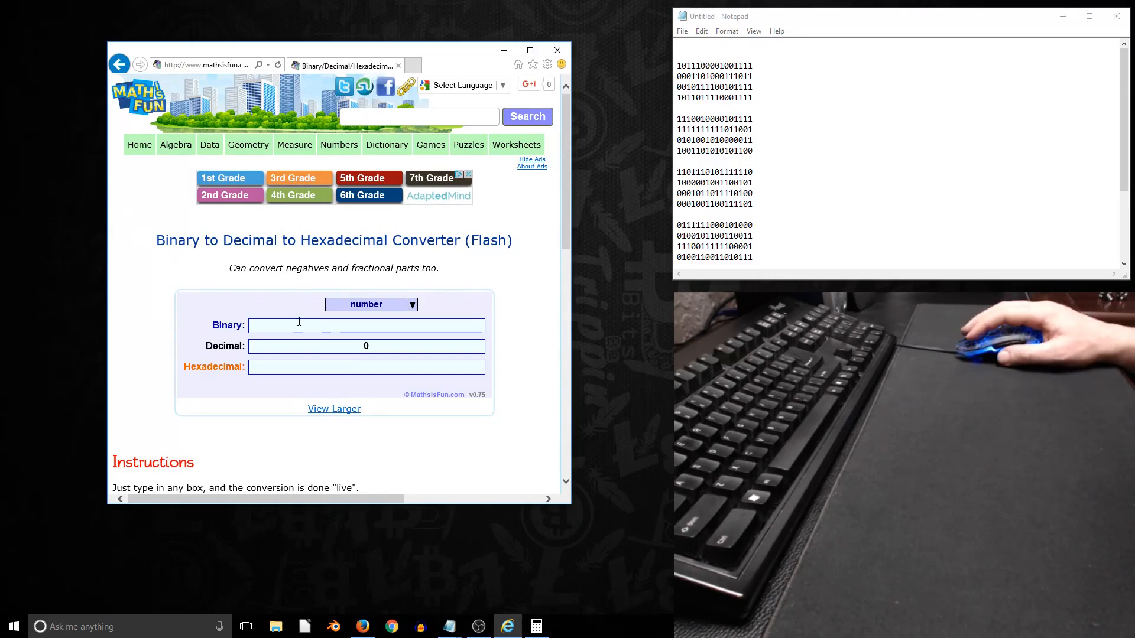
pyautogui.click(365, 325)
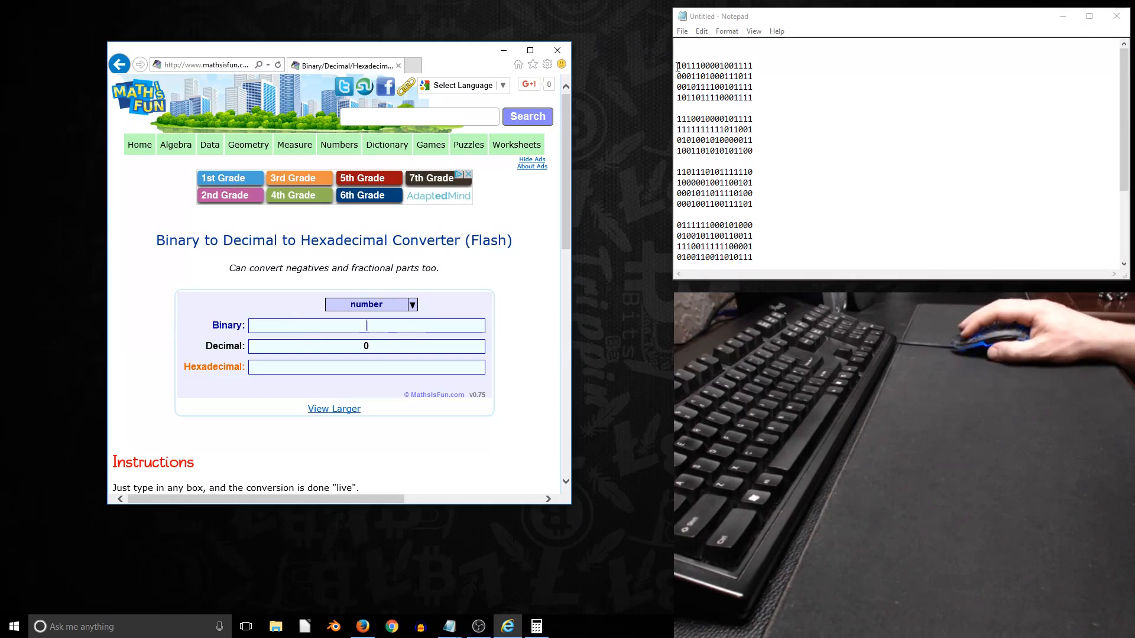
pyautogui.rightClick(713, 77)
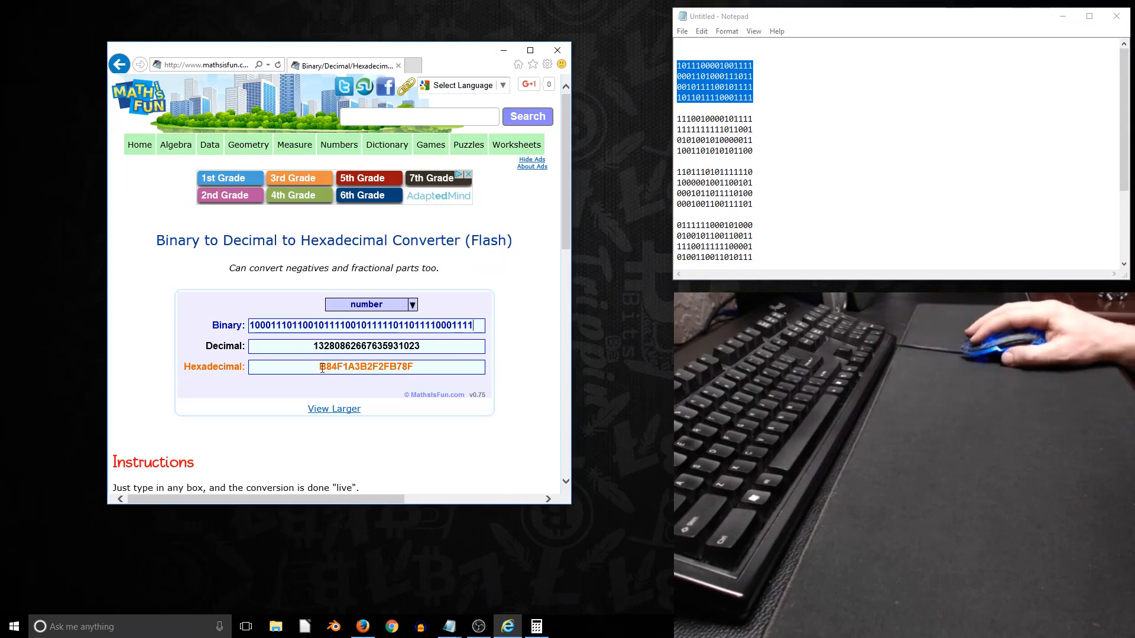
pyautogui.tripleClick(365, 367)
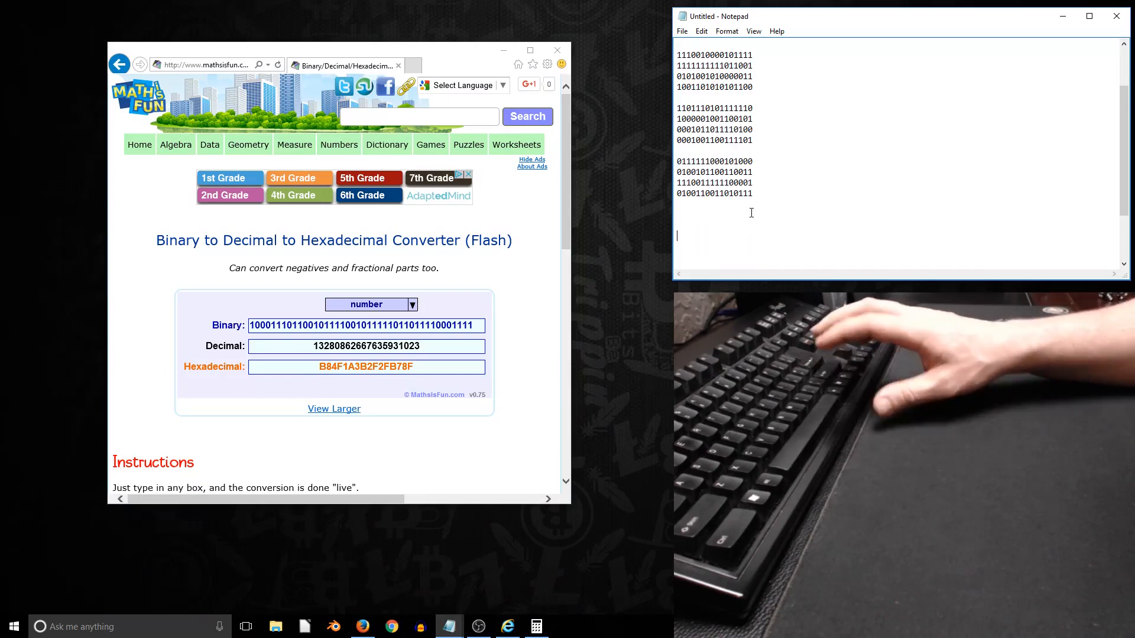
pyautogui.scroll(3)
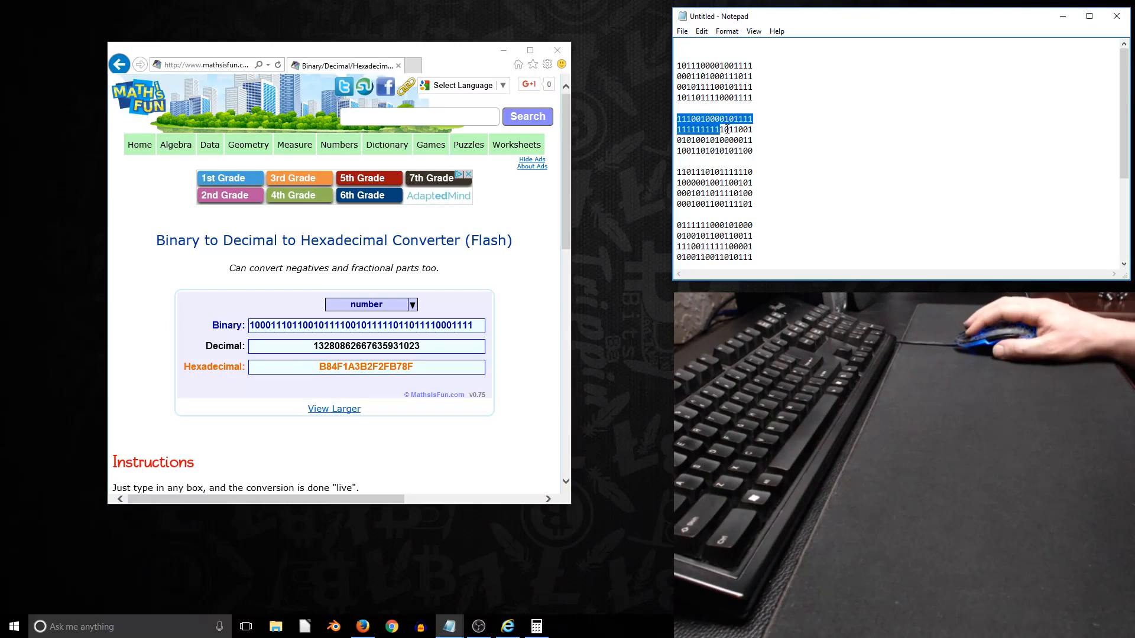
pyautogui.rightClick(714, 135)
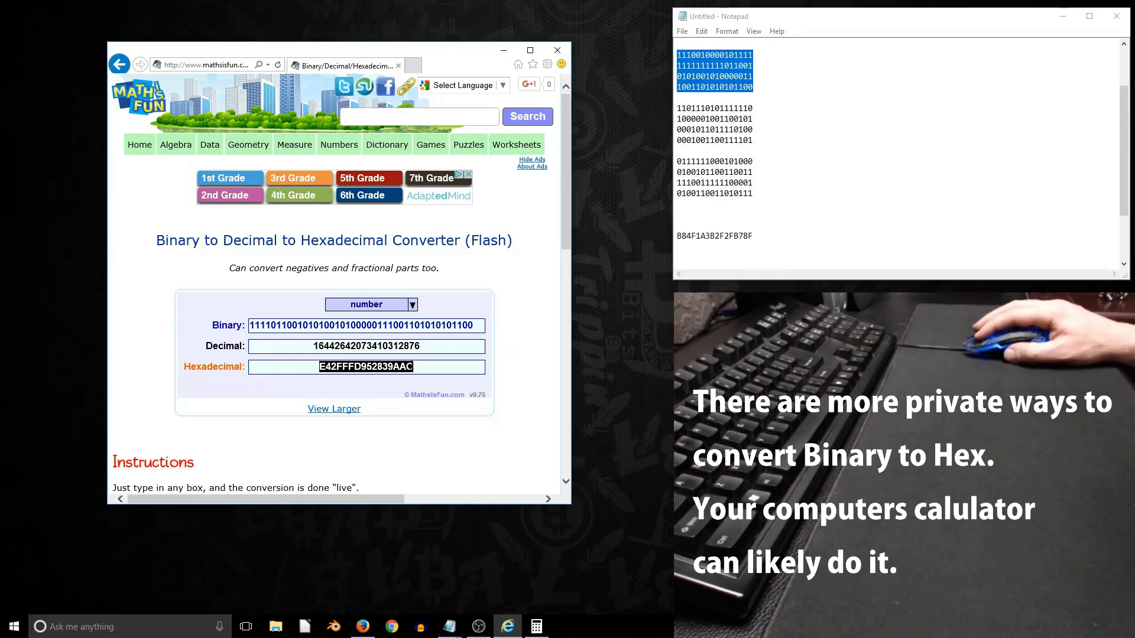
pyautogui.click(756, 236)
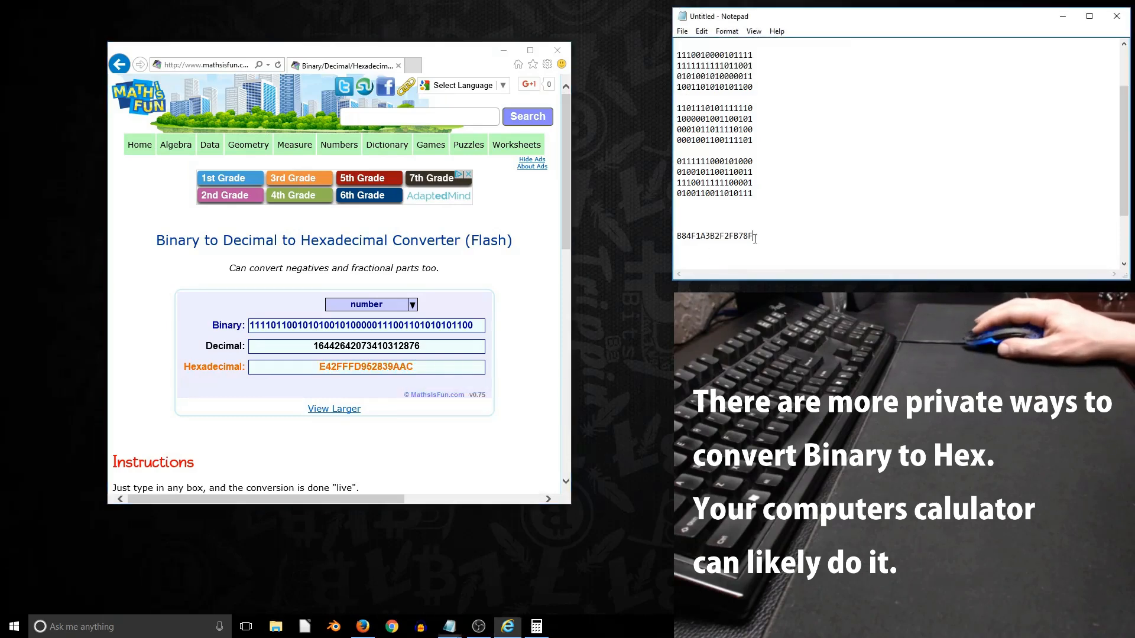
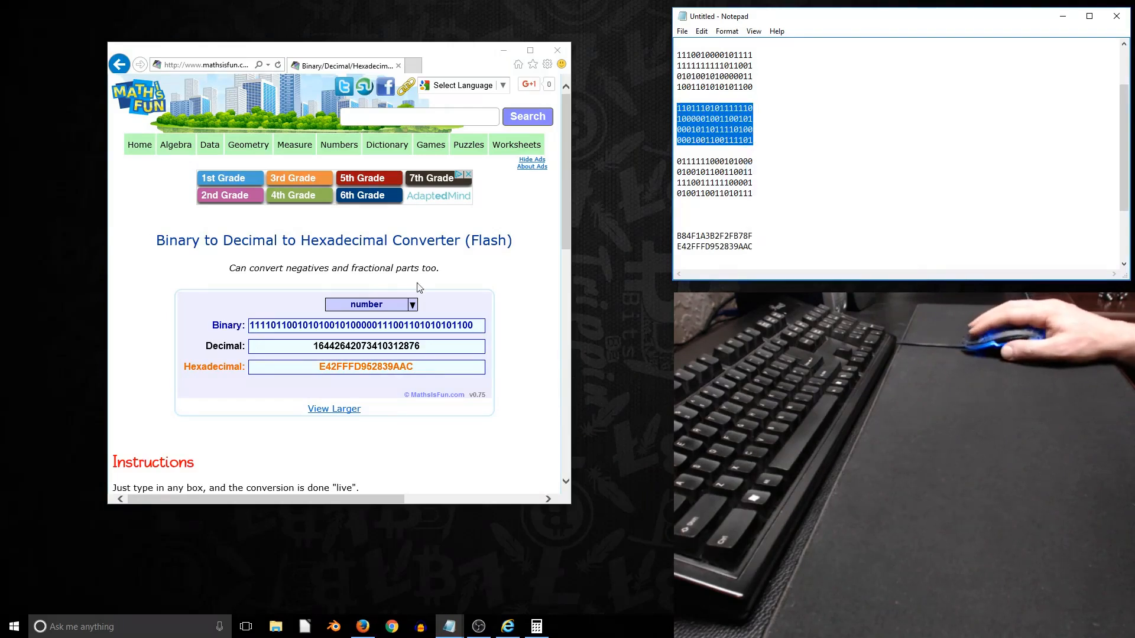
pyautogui.rightClick(362, 325)
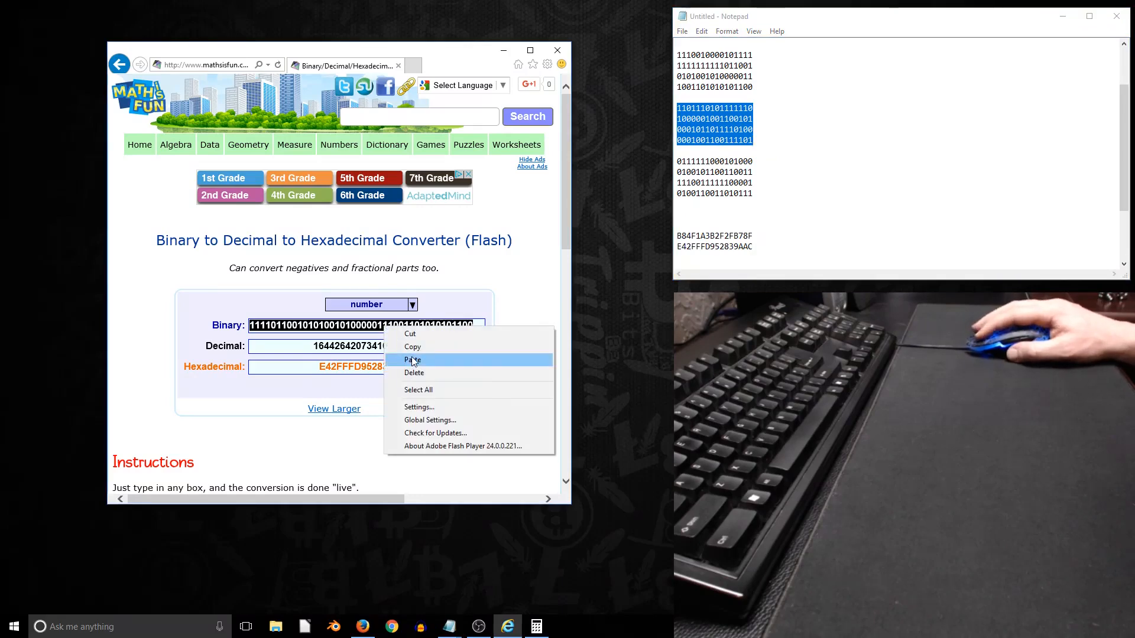
pyautogui.click(413, 360)
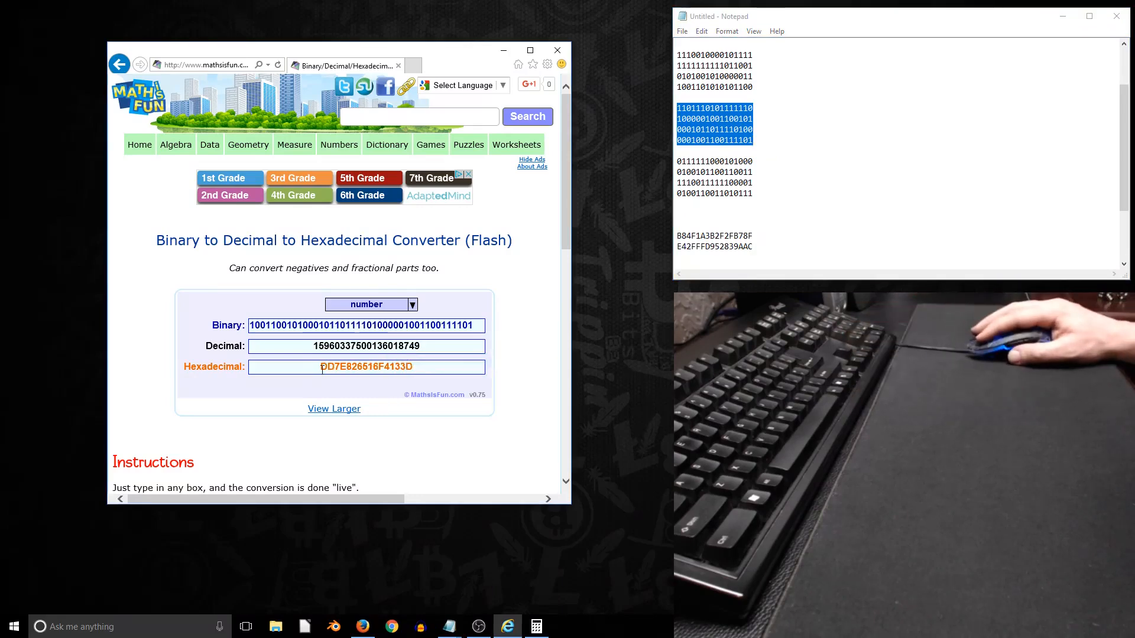
pyautogui.rightClick(367, 367)
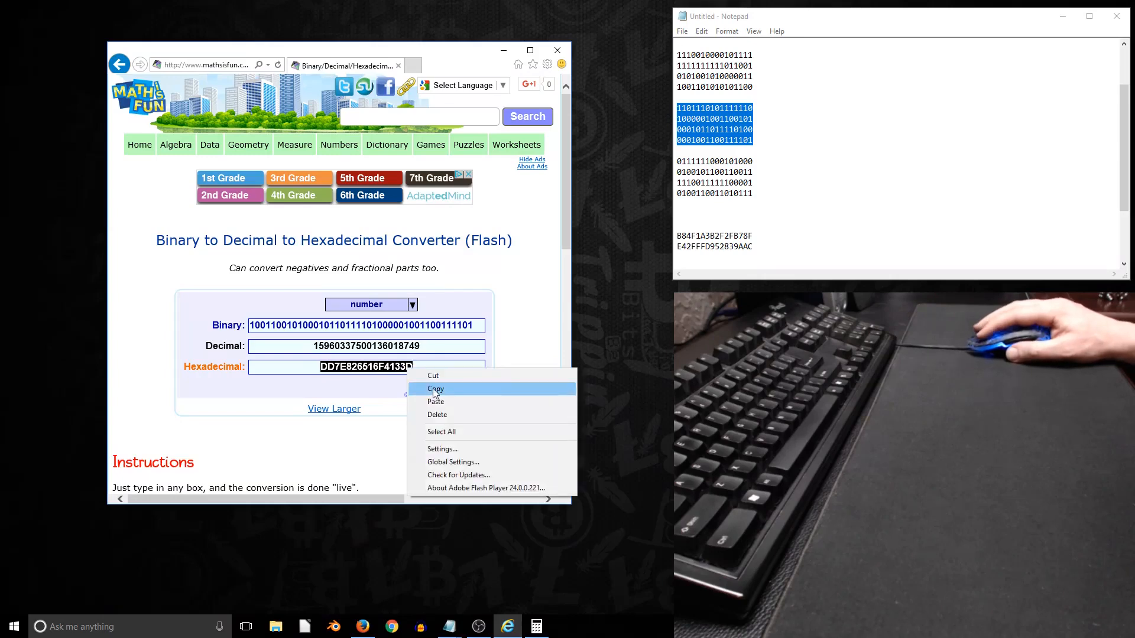
pyautogui.click(435, 389)
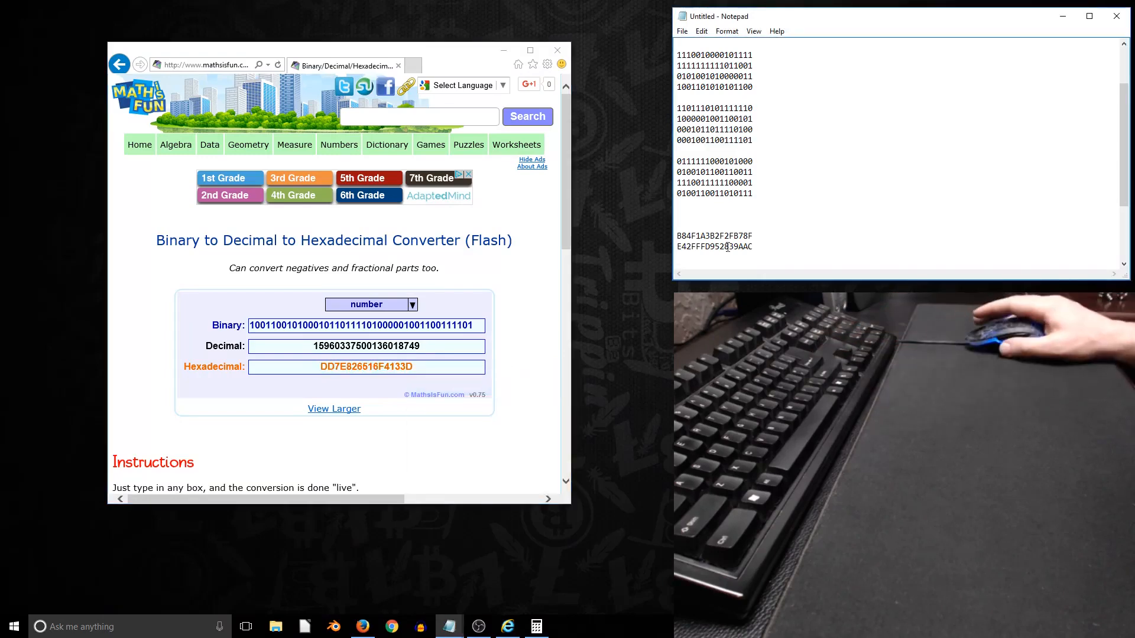
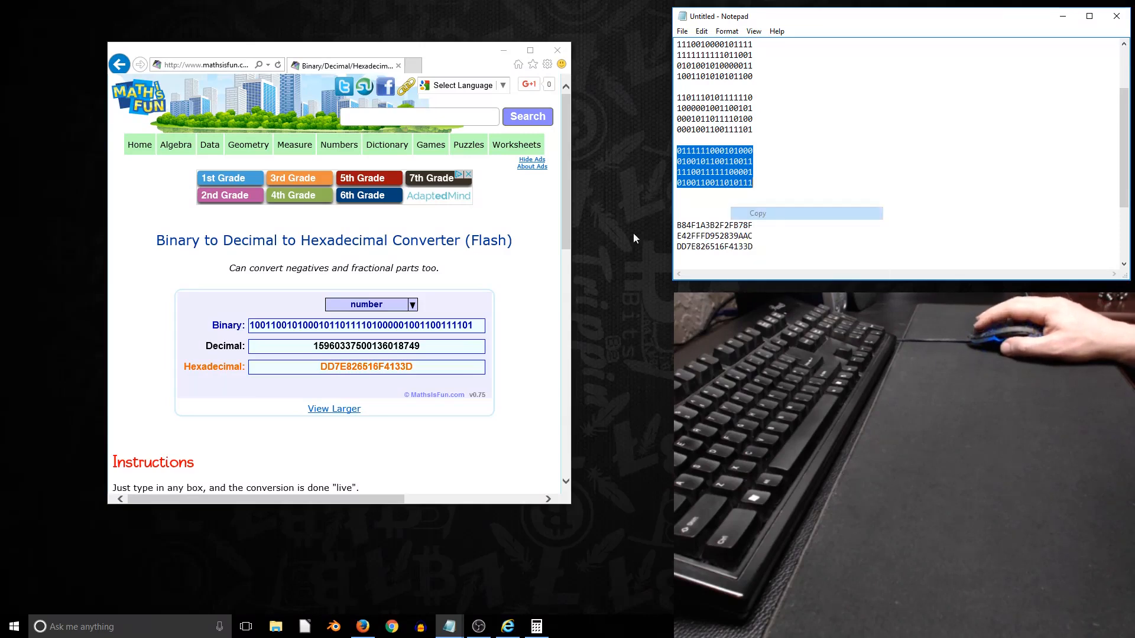
pyautogui.rightClick(365, 325)
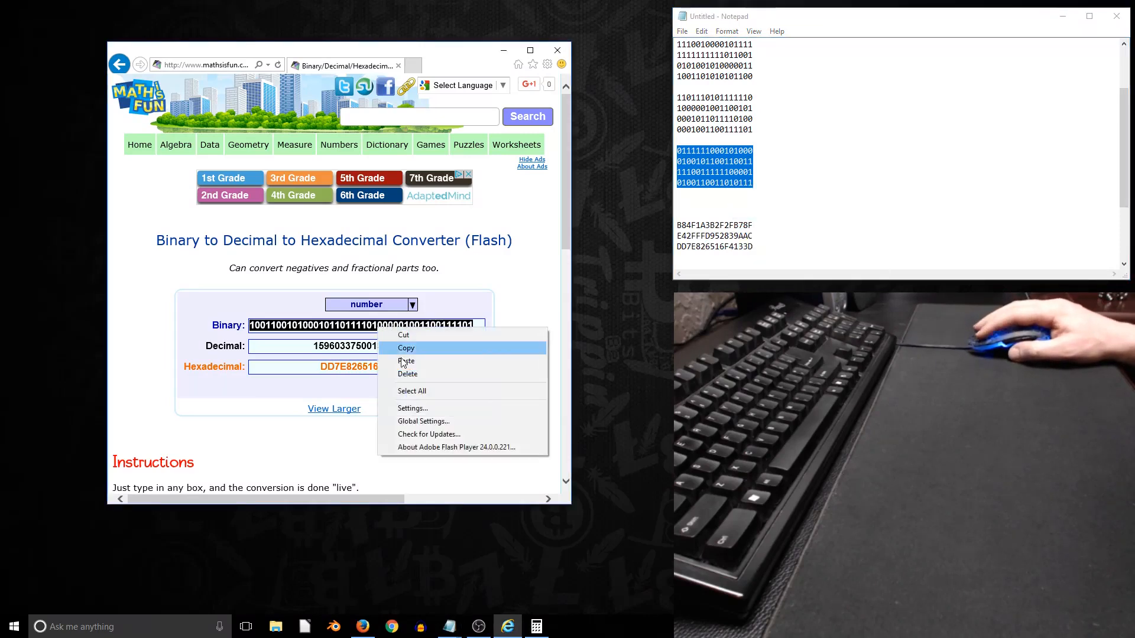
pyautogui.click(405, 361)
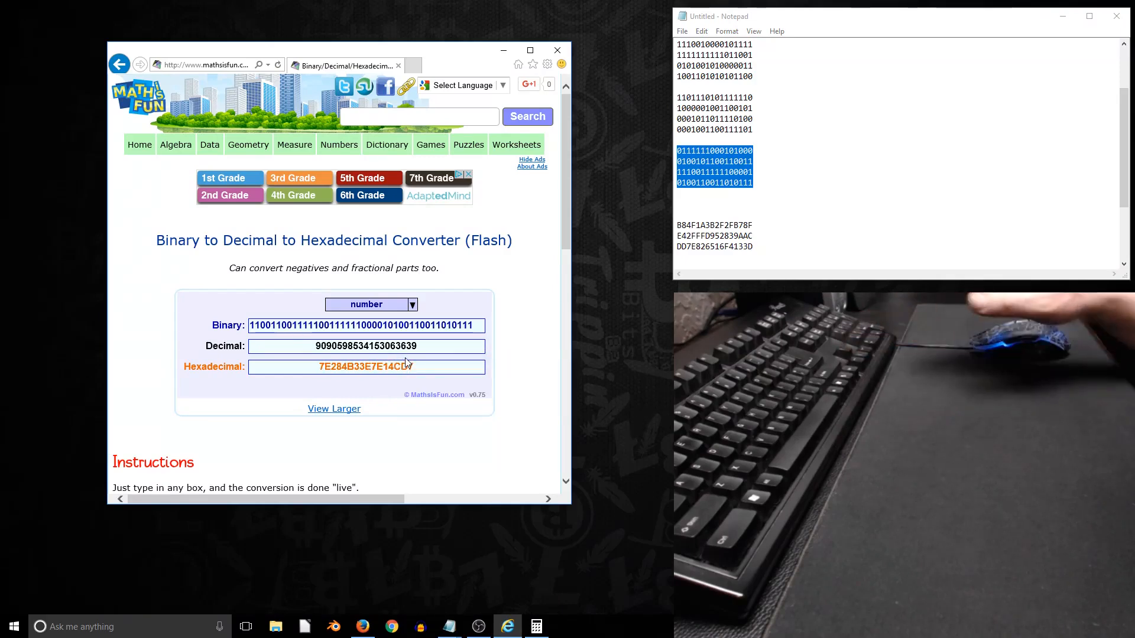
pyautogui.tripleClick(364, 366)
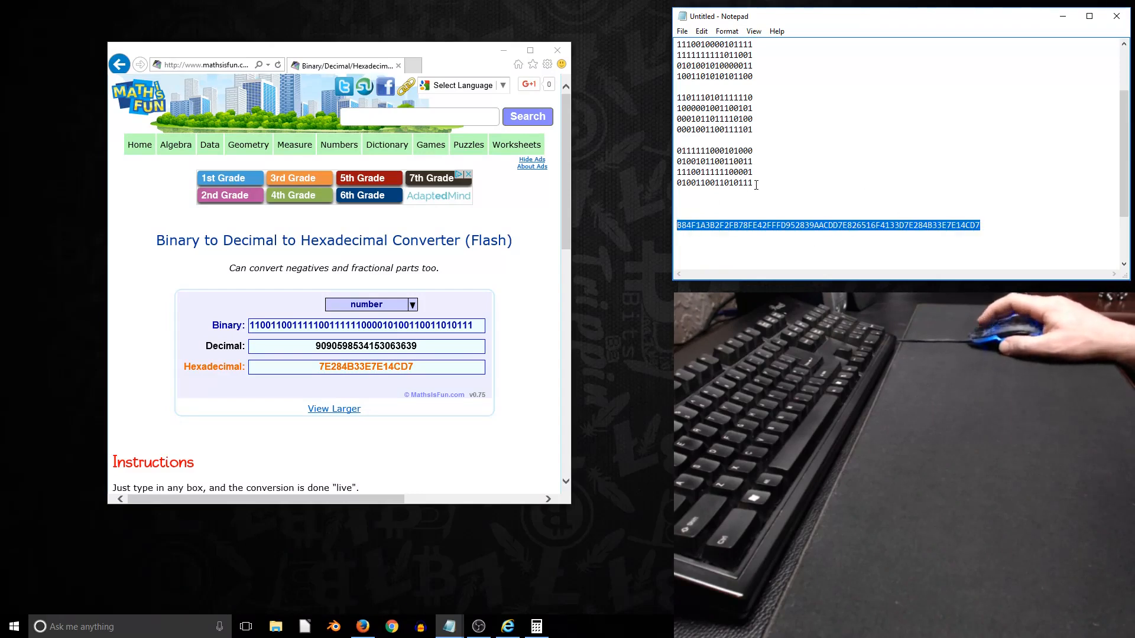
pyautogui.scroll(3)
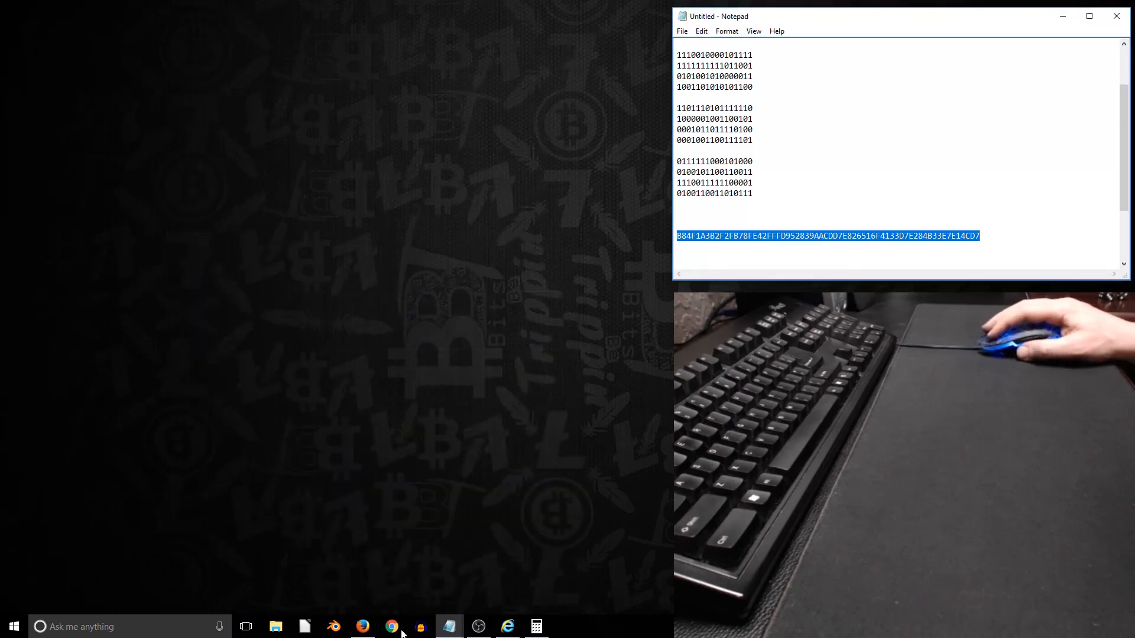
# Step: Search Google for 'bitaddress' in the browser and open the BitAddress.org result
pyautogui.click(390, 626)
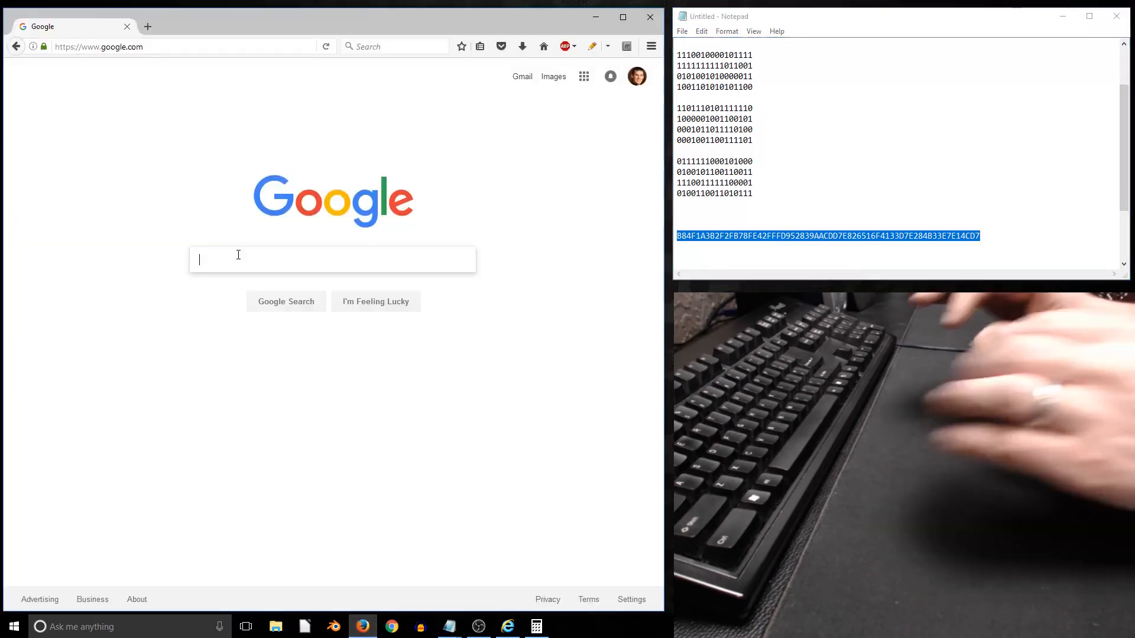
pyautogui.write('bitaddres')
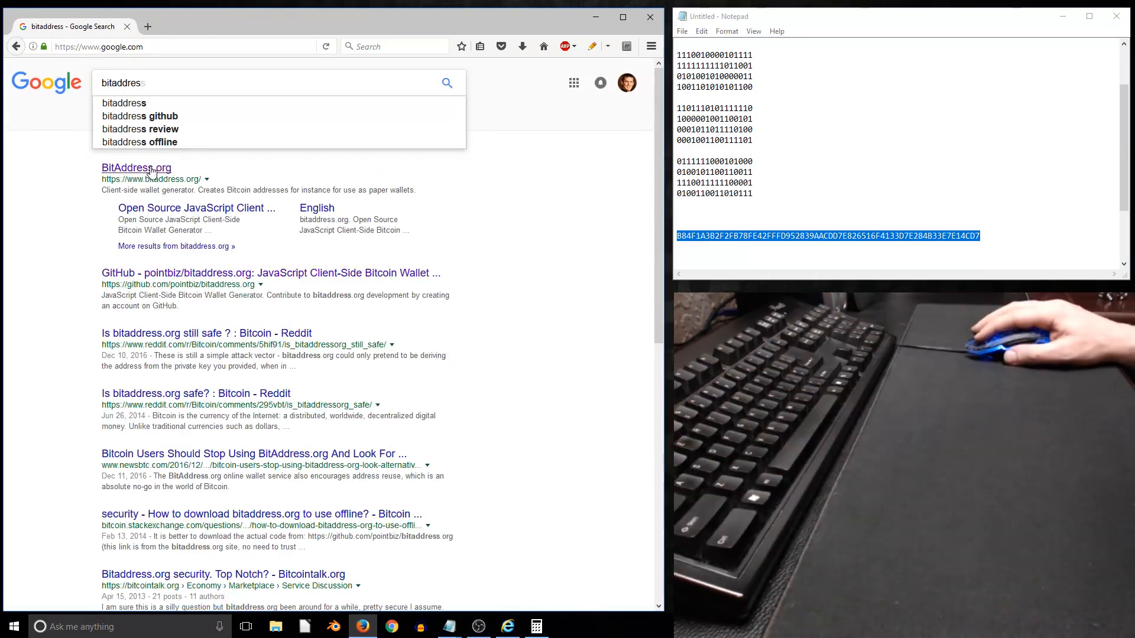
pyautogui.click(136, 167)
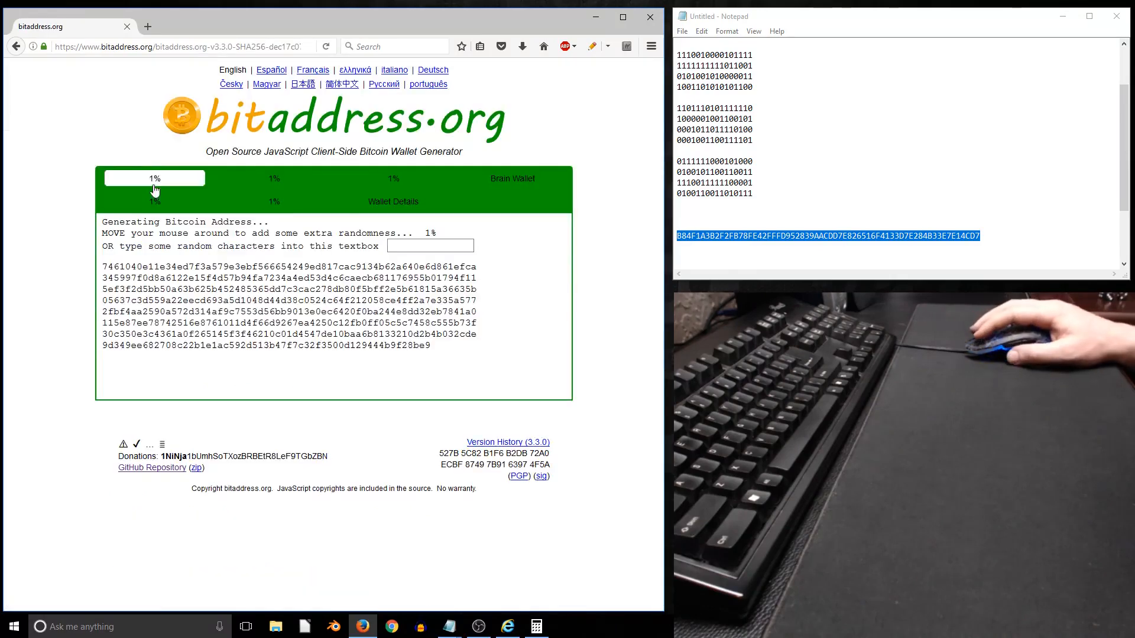
pyautogui.moveTo(185, 371)
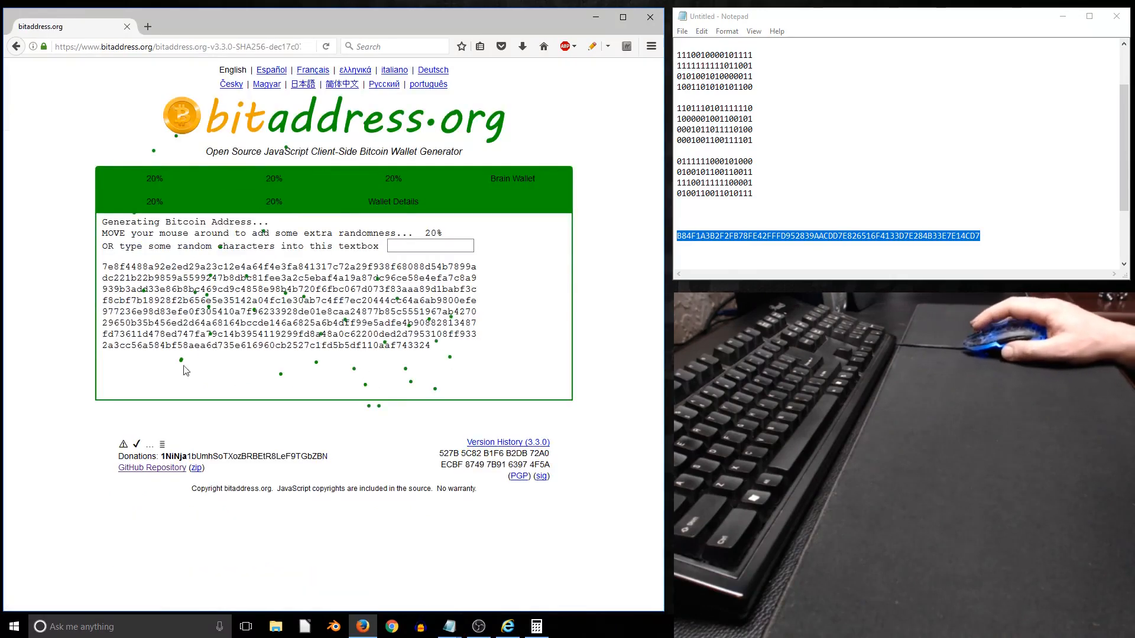
pyautogui.moveTo(228, 364)
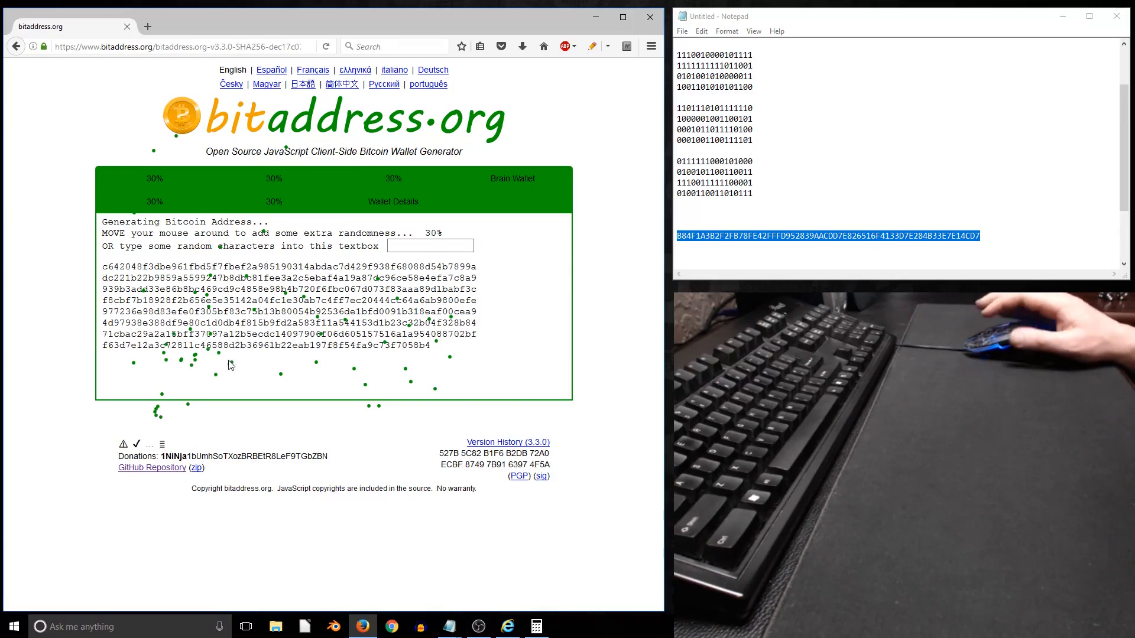
pyautogui.moveTo(391, 215)
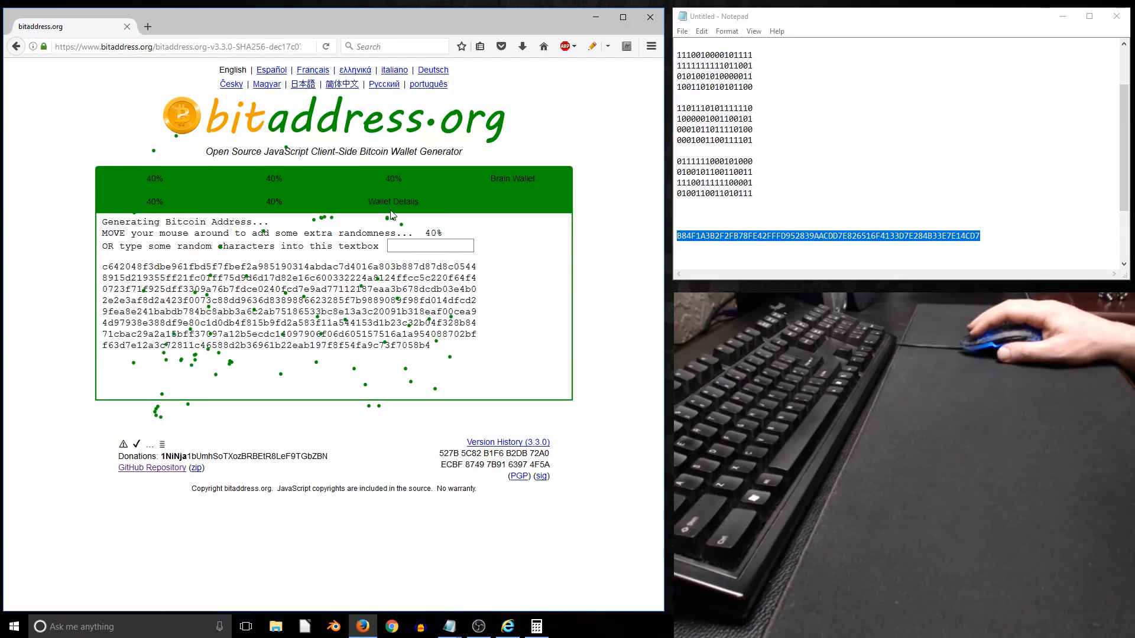
# Step: Paste the hex key into Wallet Details, view derived addresses, and open blockchain.info
pyautogui.click(387, 201)
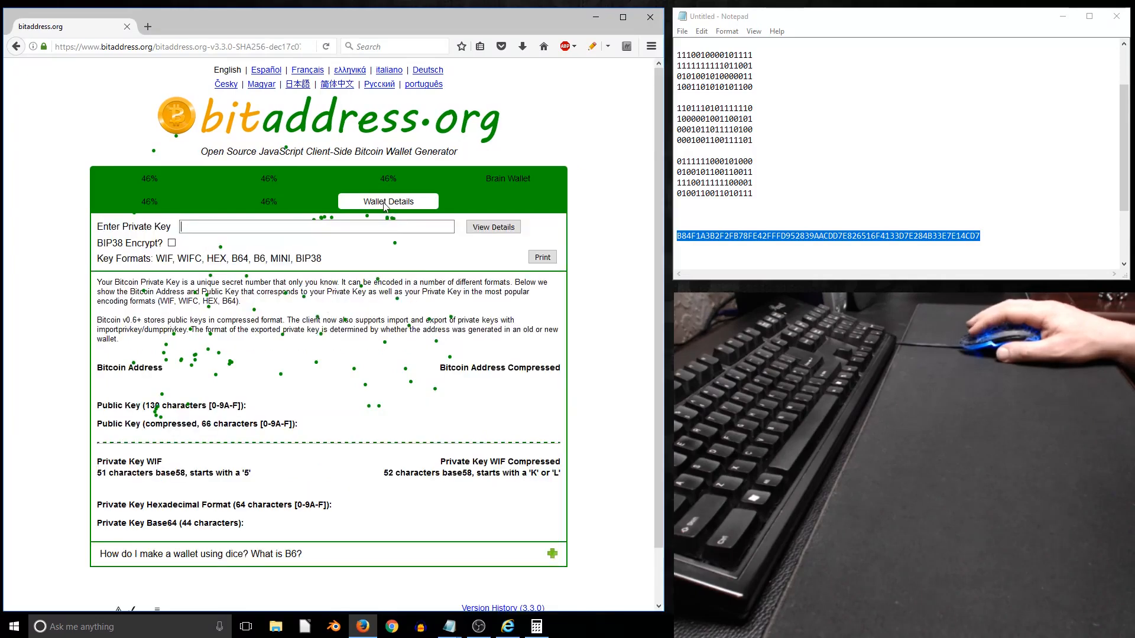
pyautogui.moveTo(625, 171)
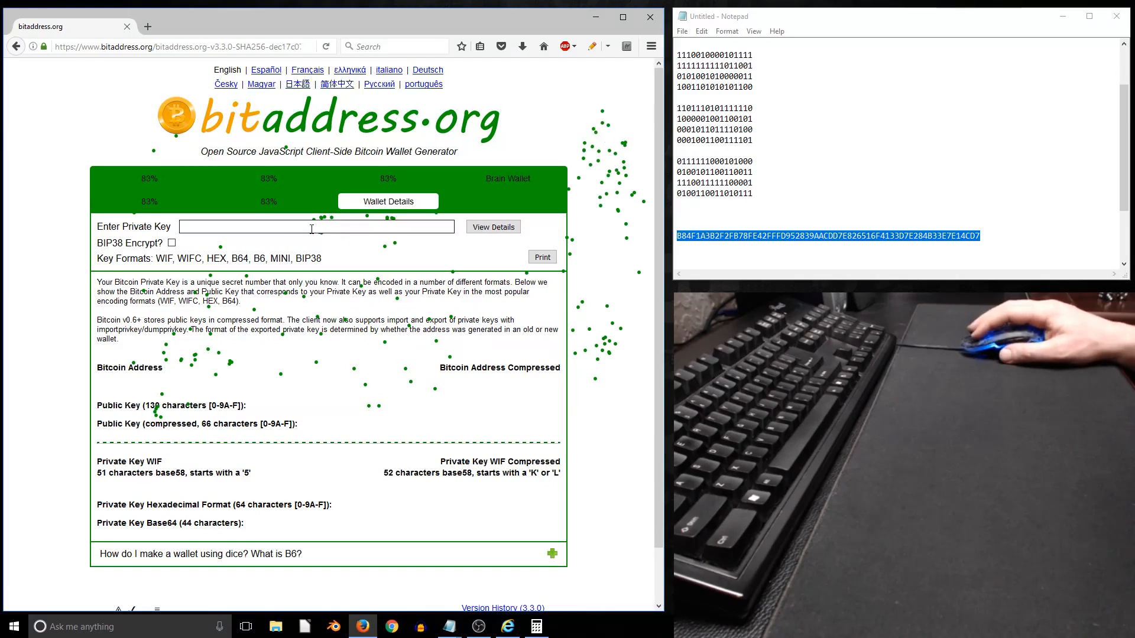
pyautogui.rightClick(311, 226)
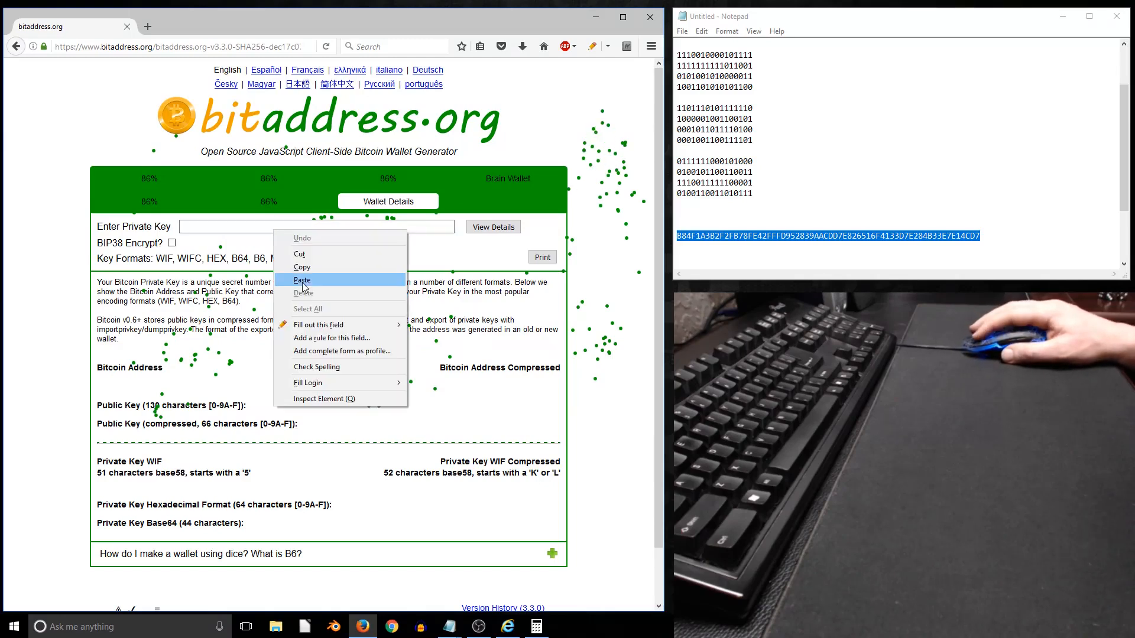
pyautogui.click(301, 280)
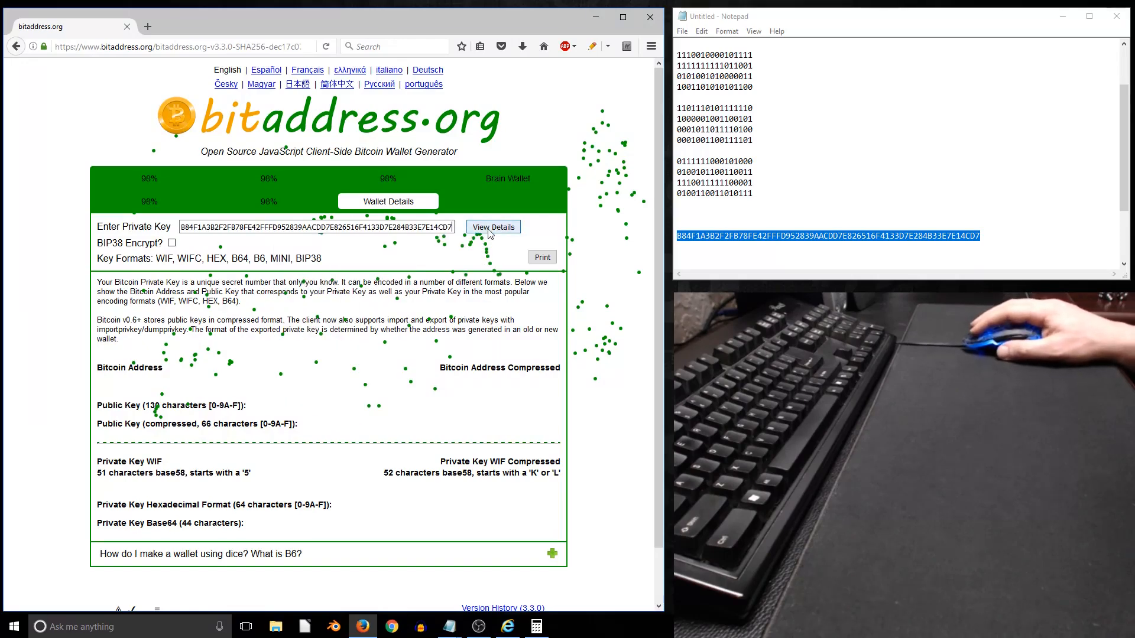
pyautogui.click(493, 226)
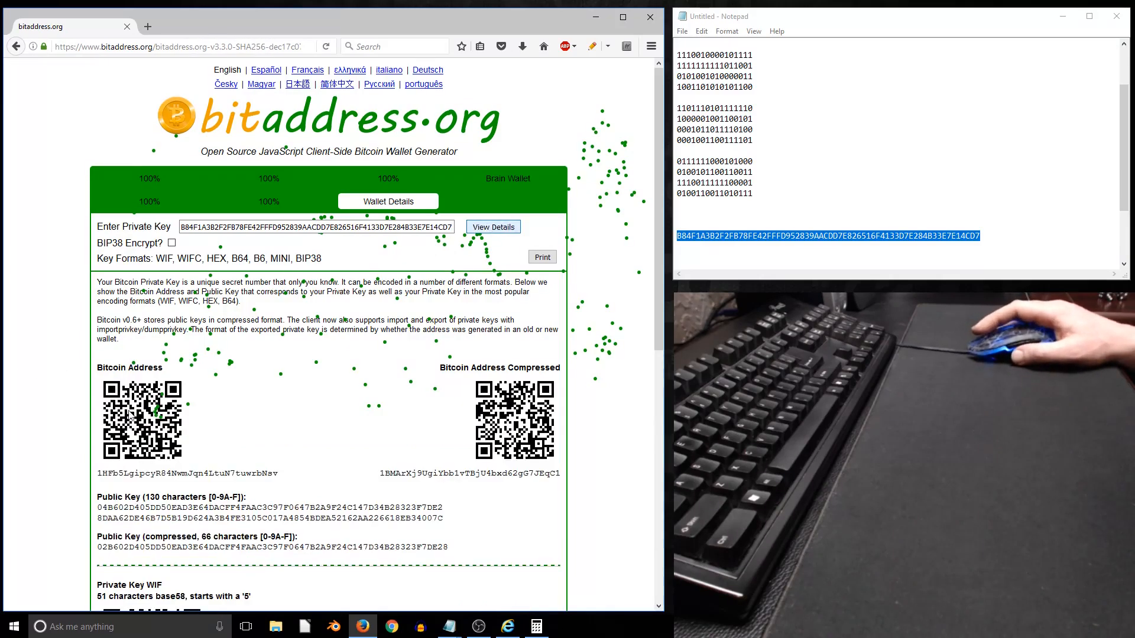
pyautogui.scroll(-3)
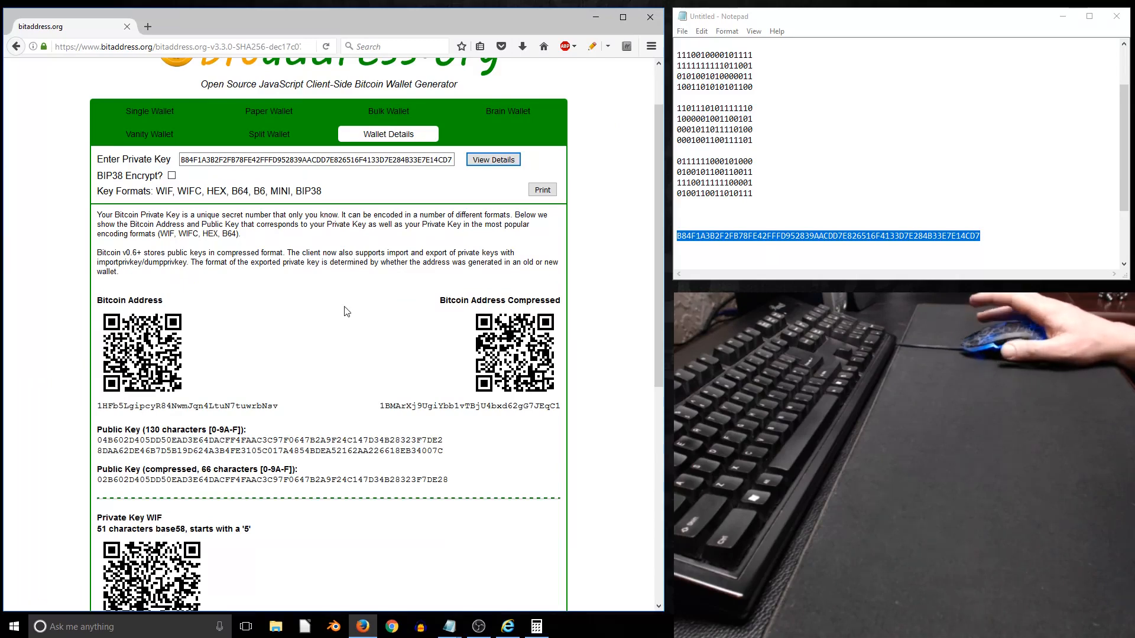
pyautogui.moveTo(99, 411)
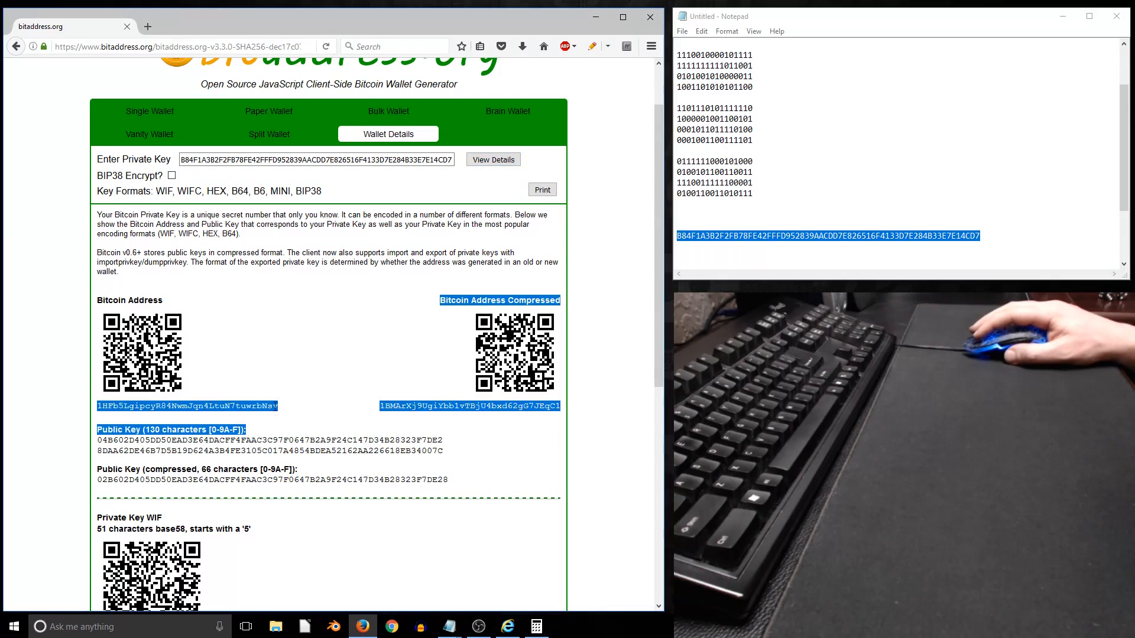
pyautogui.click(249, 355)
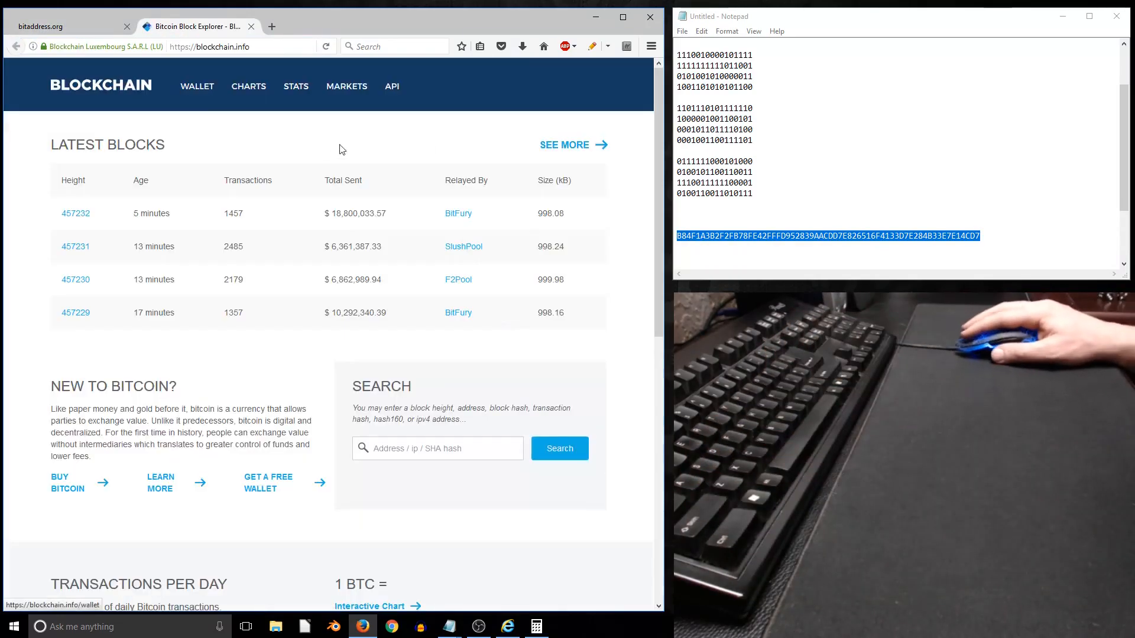
# Step: Paste the uncompressed address 1HFb5Lgi… into blockchain.info's search, then return to bitaddress.org
pyautogui.rightClick(438, 448)
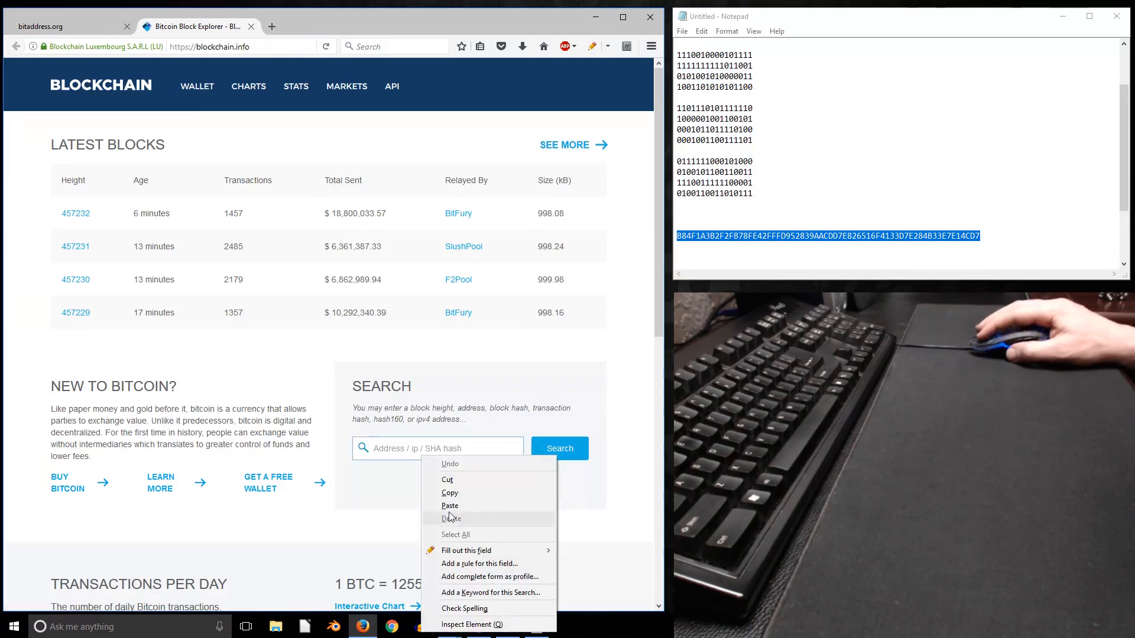
pyautogui.click(449, 505)
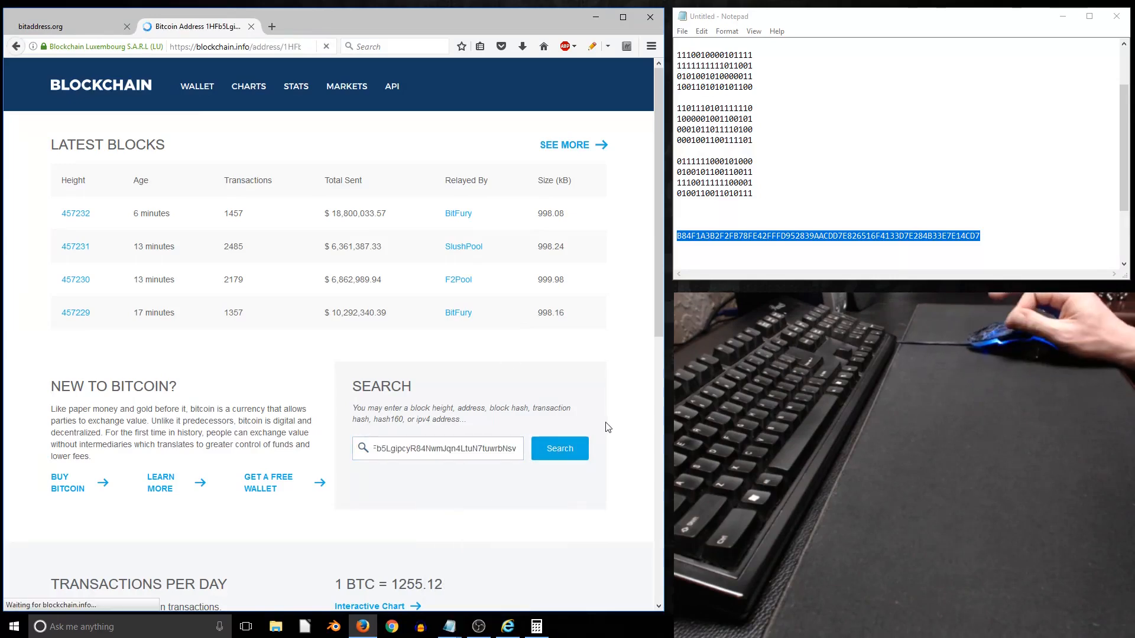
pyautogui.click(558, 447)
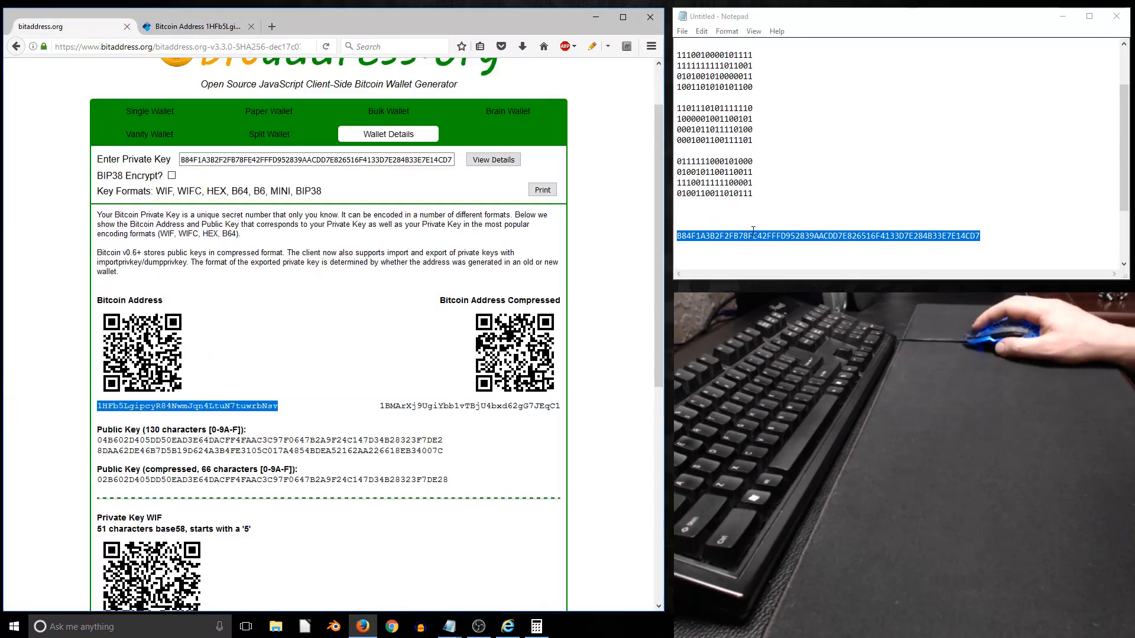
# Step: Scroll through the derived public keys and WIF private key formats
pyautogui.scroll(-3)
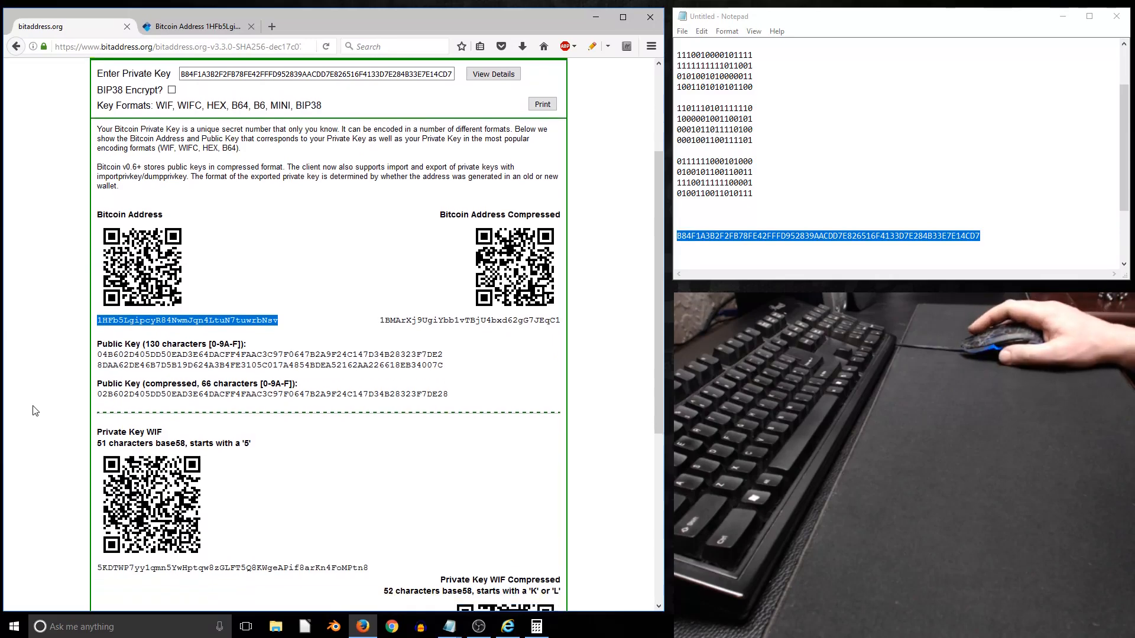
pyautogui.scroll(-3)
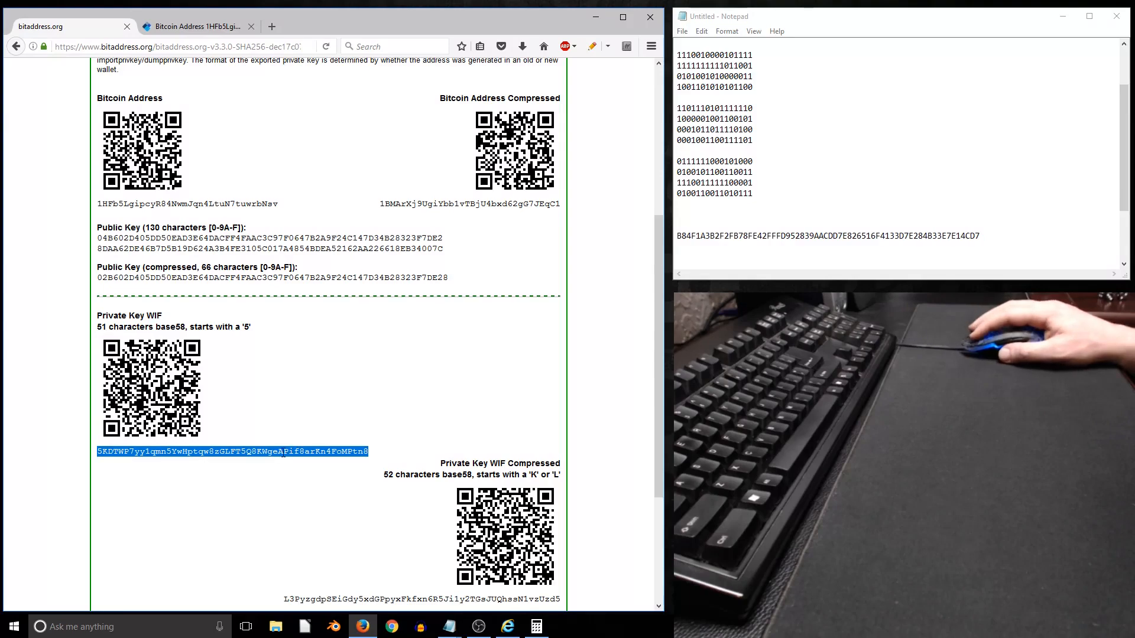
pyautogui.scroll(3)
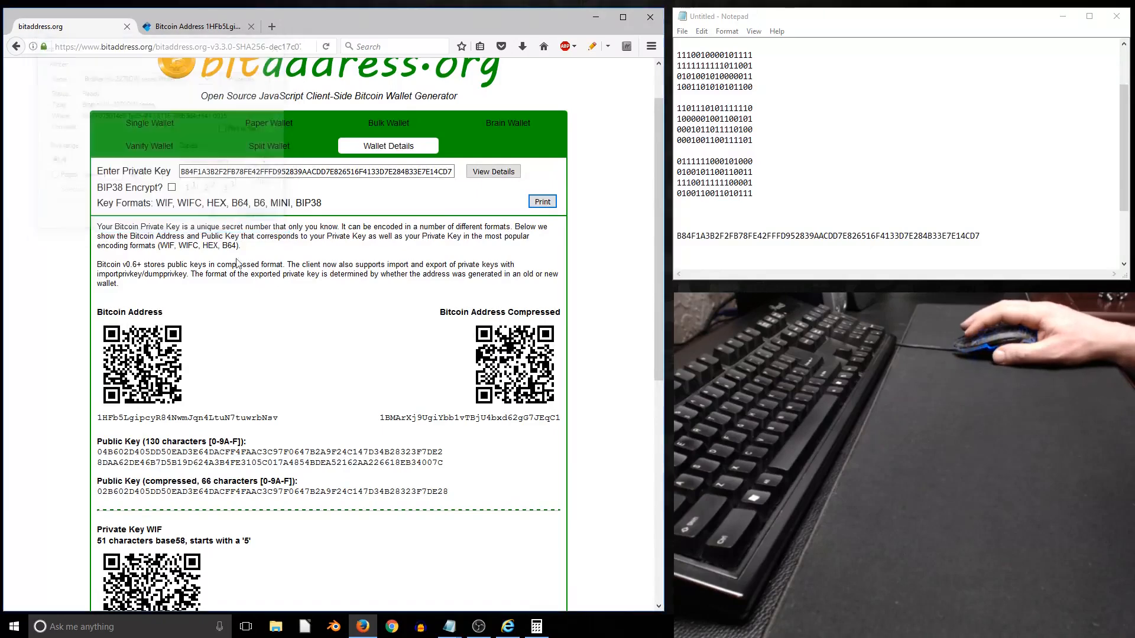
pyautogui.scroll(-3)
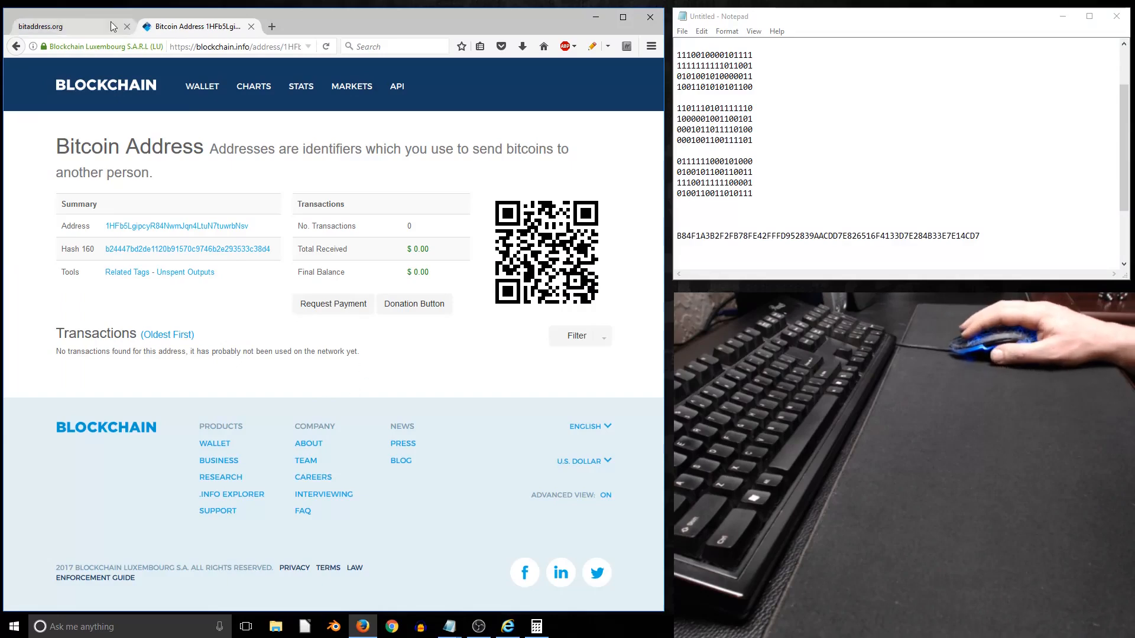
# Step: Compare bitaddress.org's Private Key Hexadecimal Format against the coin-flip key in Notepad
pyautogui.click(58, 26)
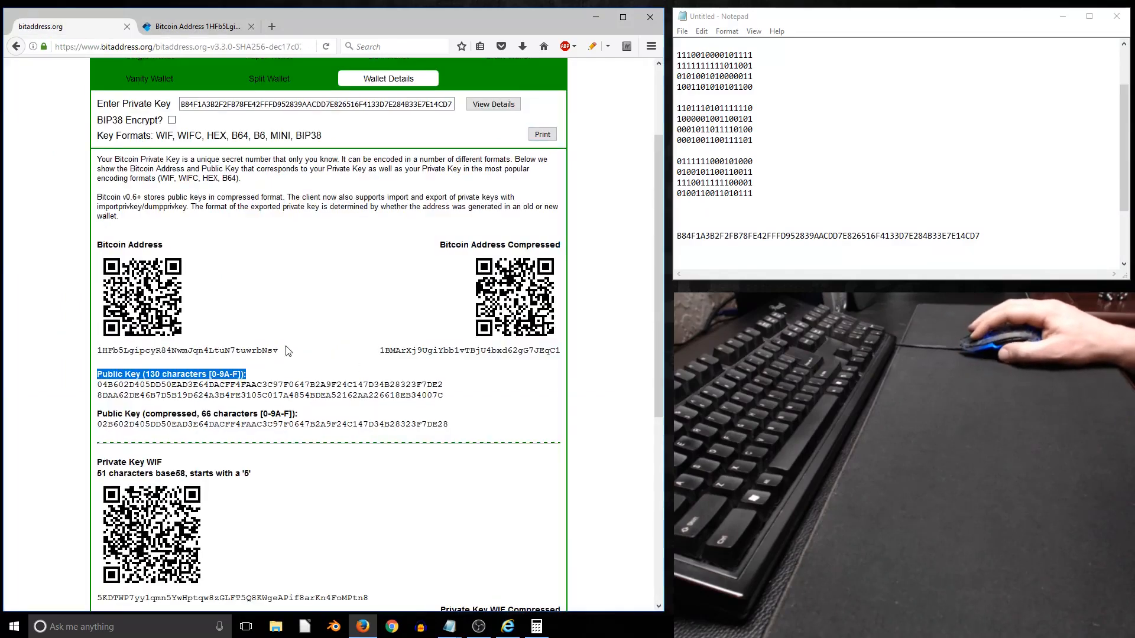
pyautogui.scroll(-3)
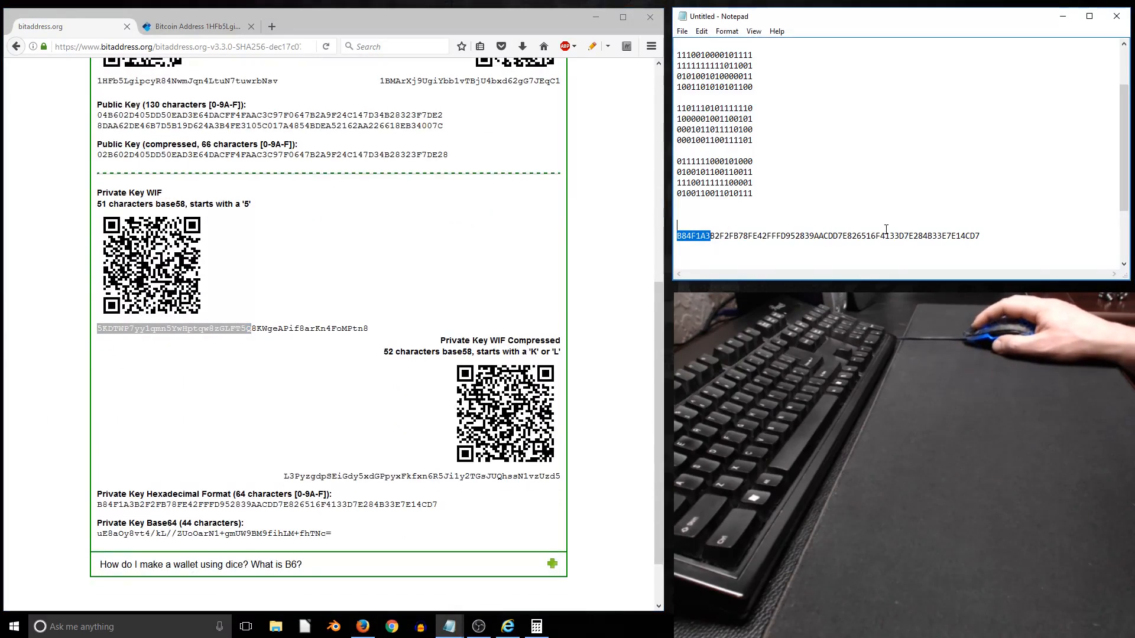
pyautogui.click(816, 214)
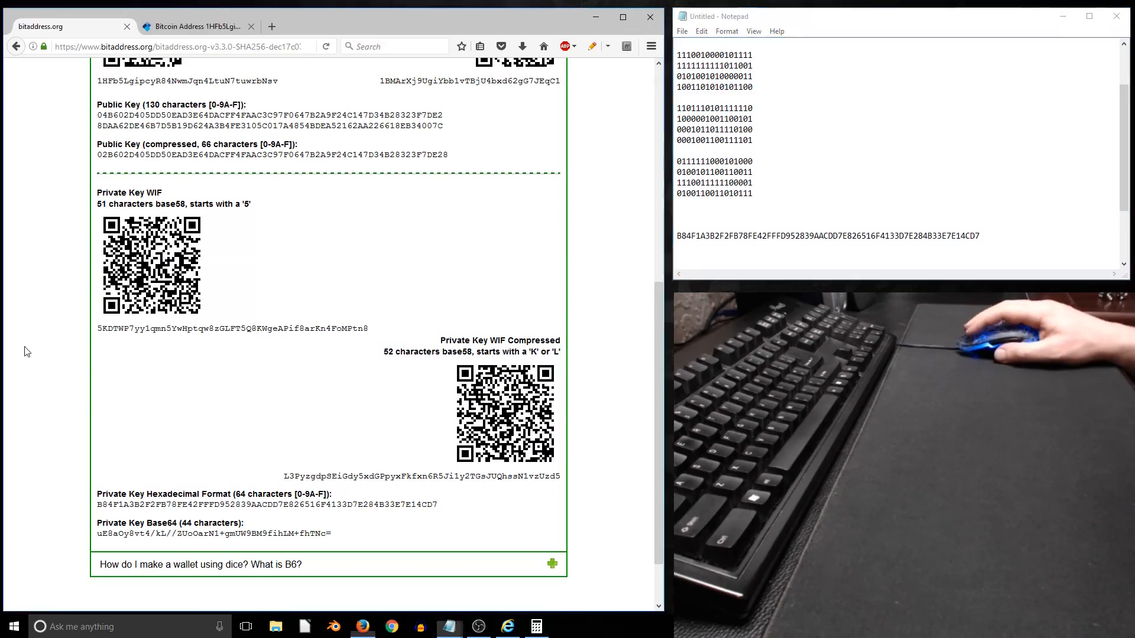
pyautogui.scroll(3)
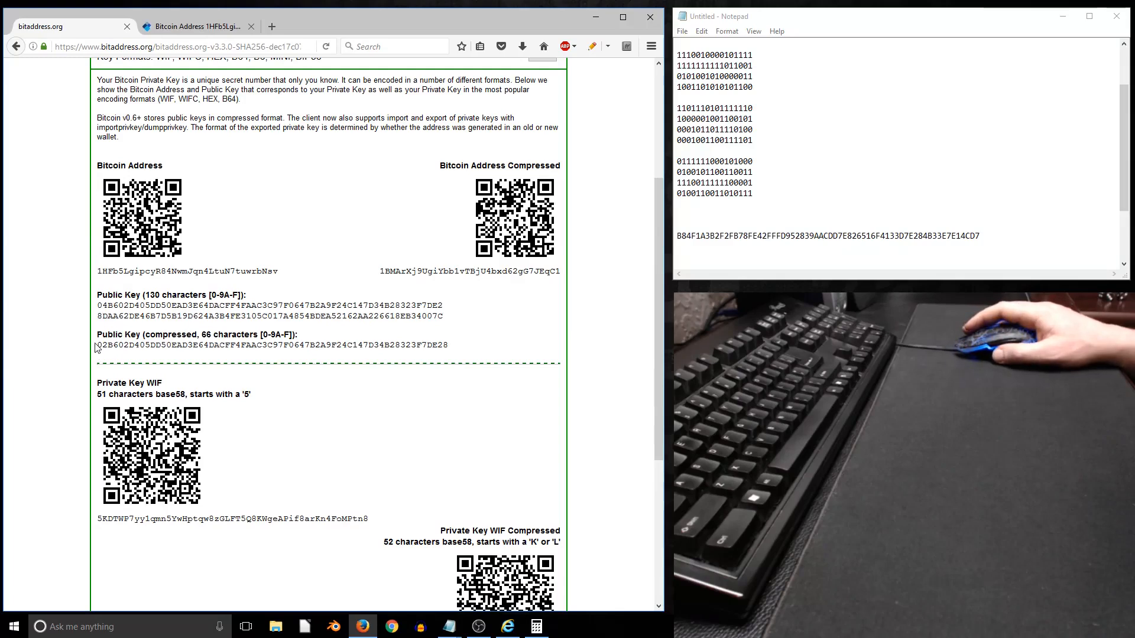
pyautogui.scroll(-3)
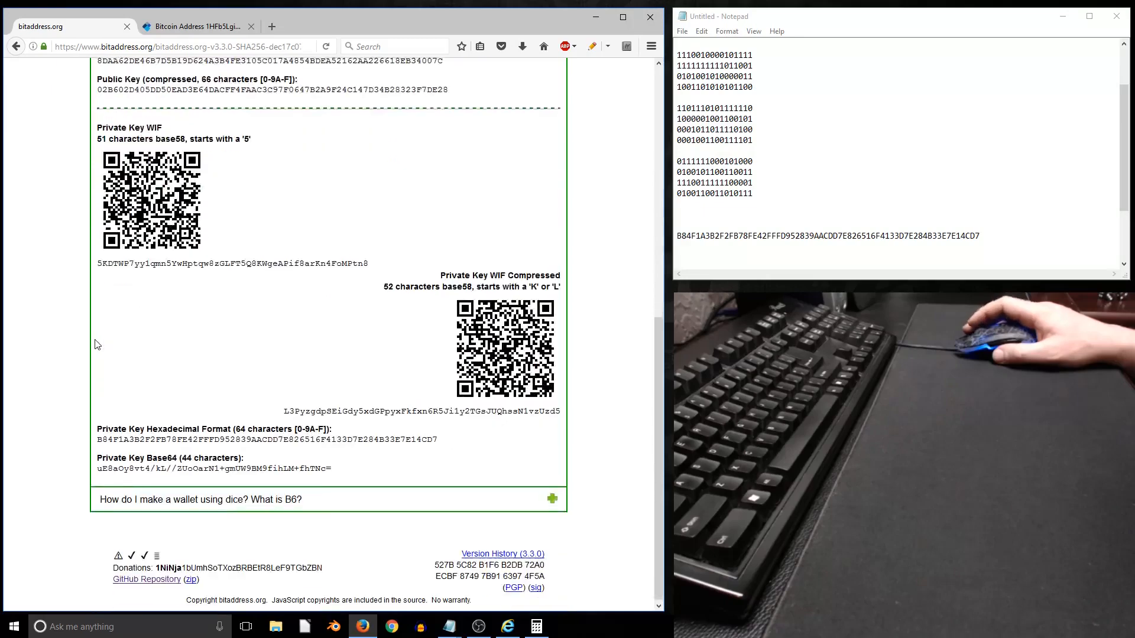
pyautogui.scroll(3)
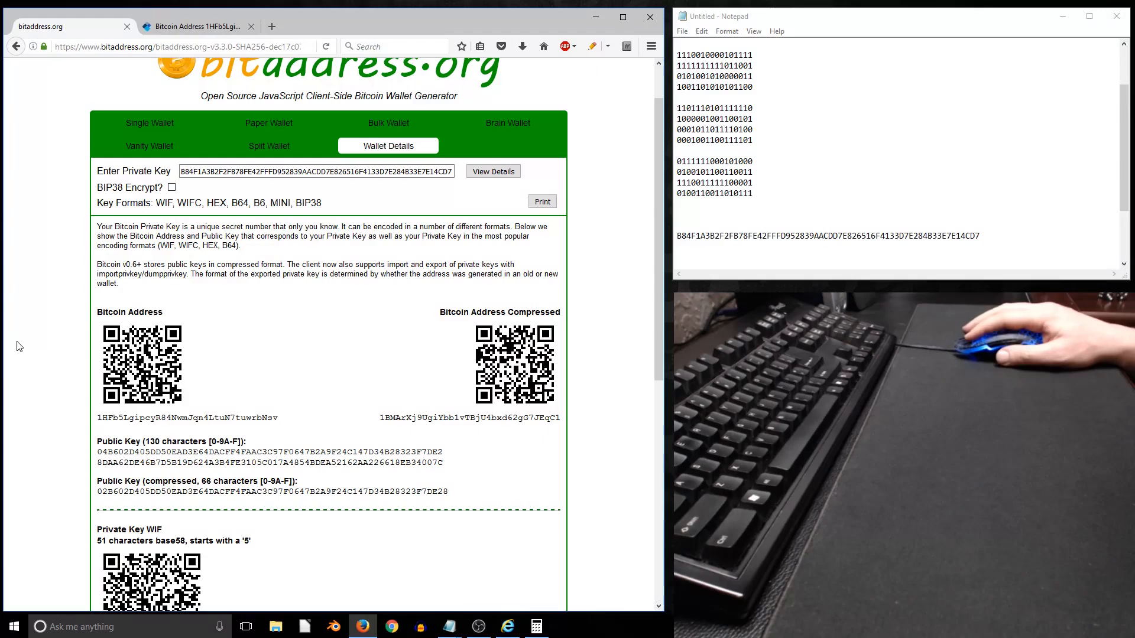
pyautogui.scroll(-3)
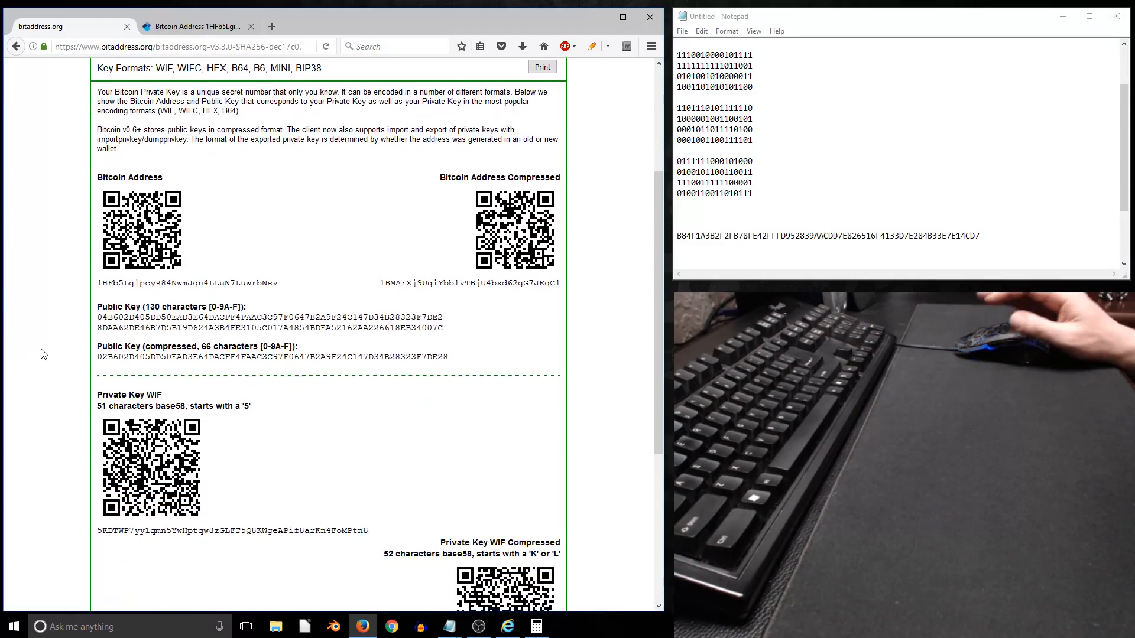